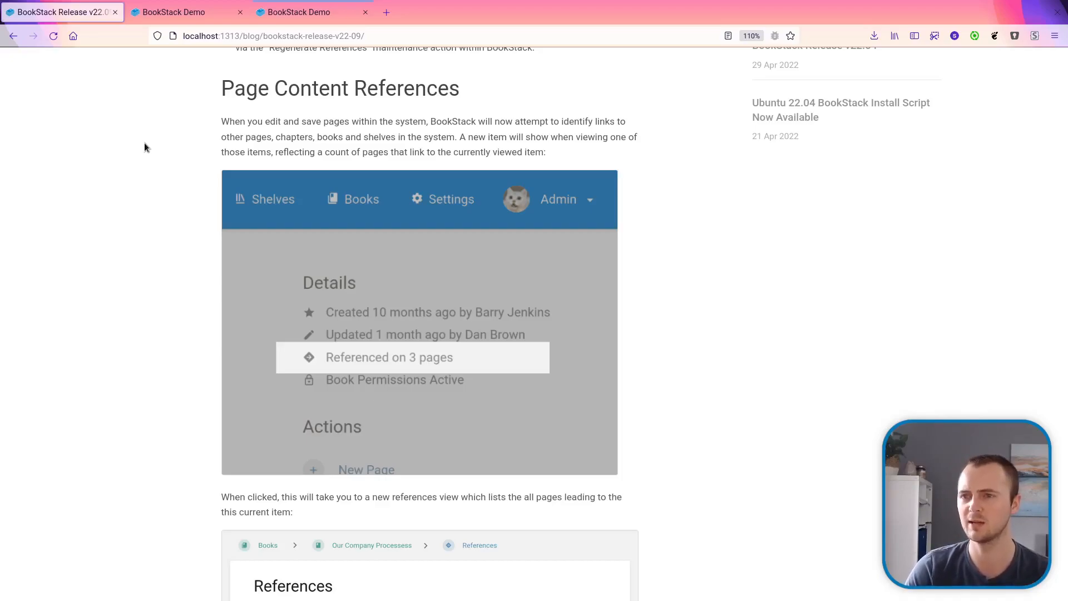
From the demo site's Books list, open the Our Company Processess book card
{"action": "left_click", "coordinate": [174, 13]}
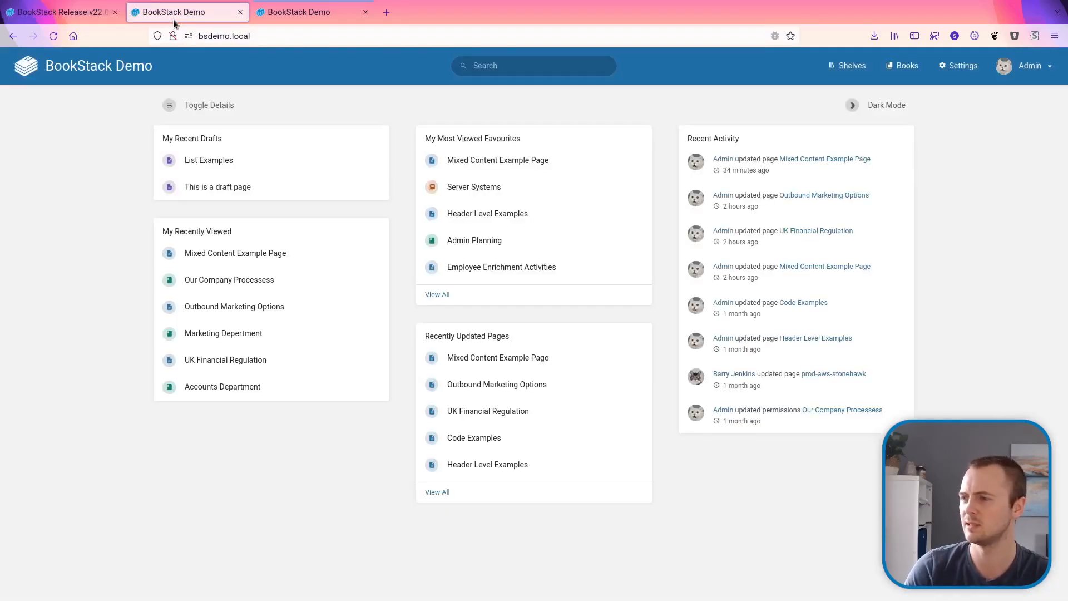
{"action": "left_click", "coordinate": [907, 65]}
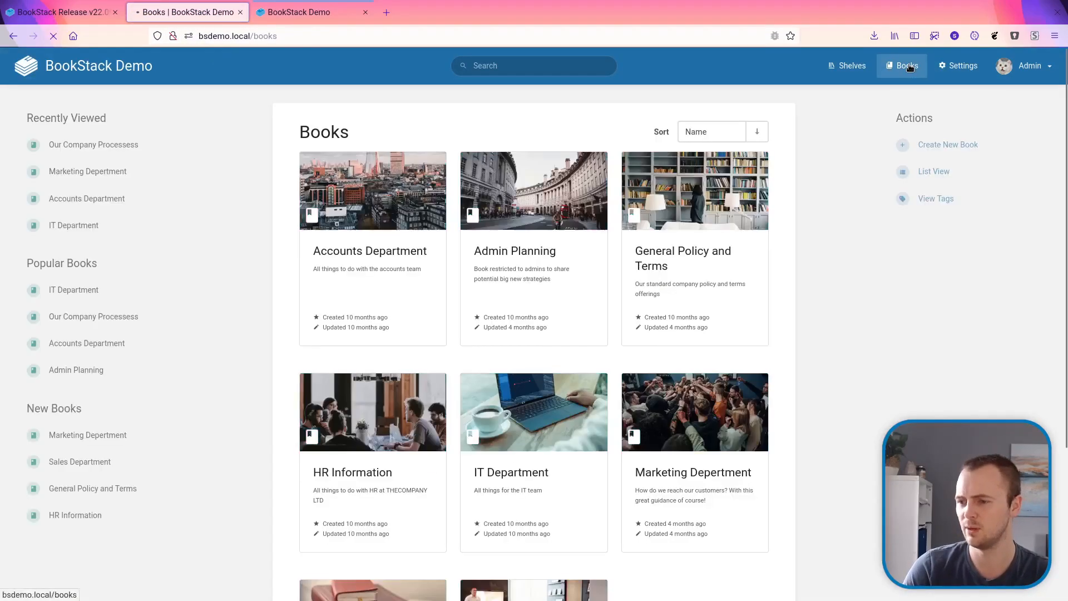
{"action": "scroll", "scroll_direction": "down", "scroll_amount": 3}
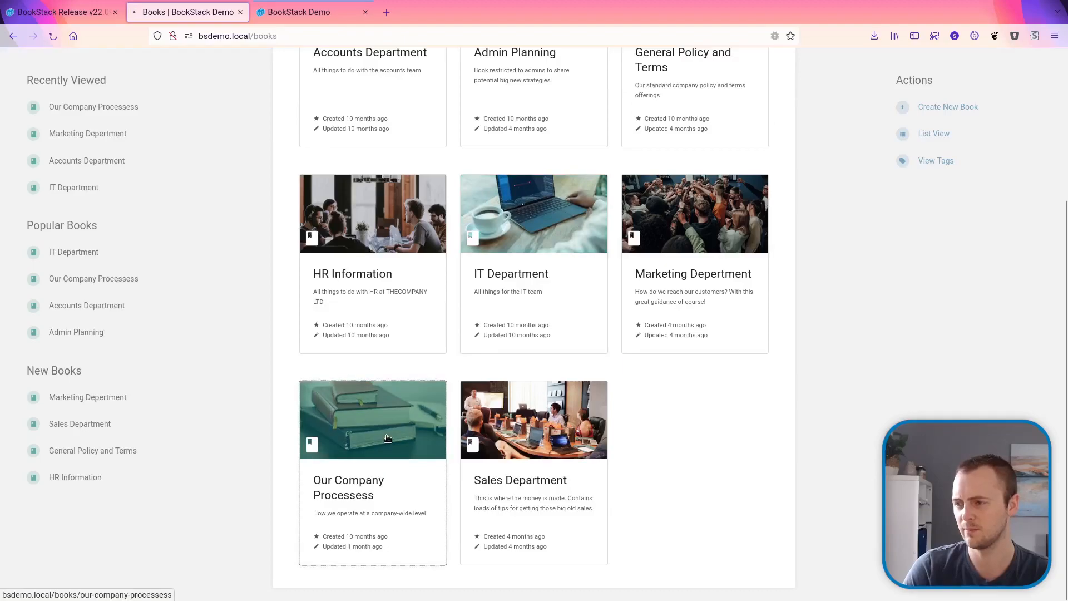
{"action": "left_click", "coordinate": [387, 438]}
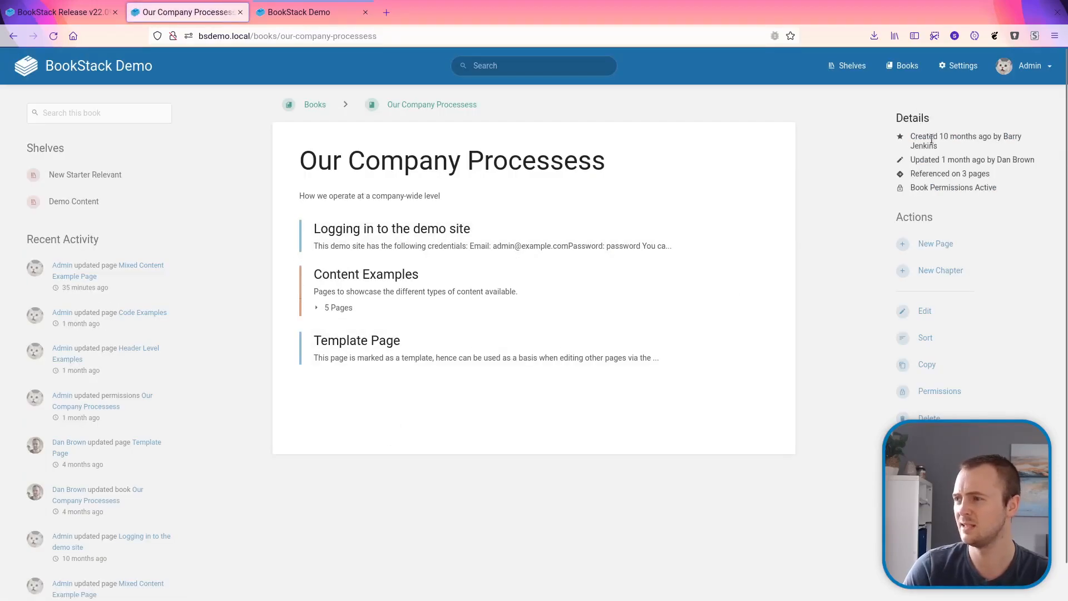
{"action": "mouse_move", "coordinate": [950, 172]}
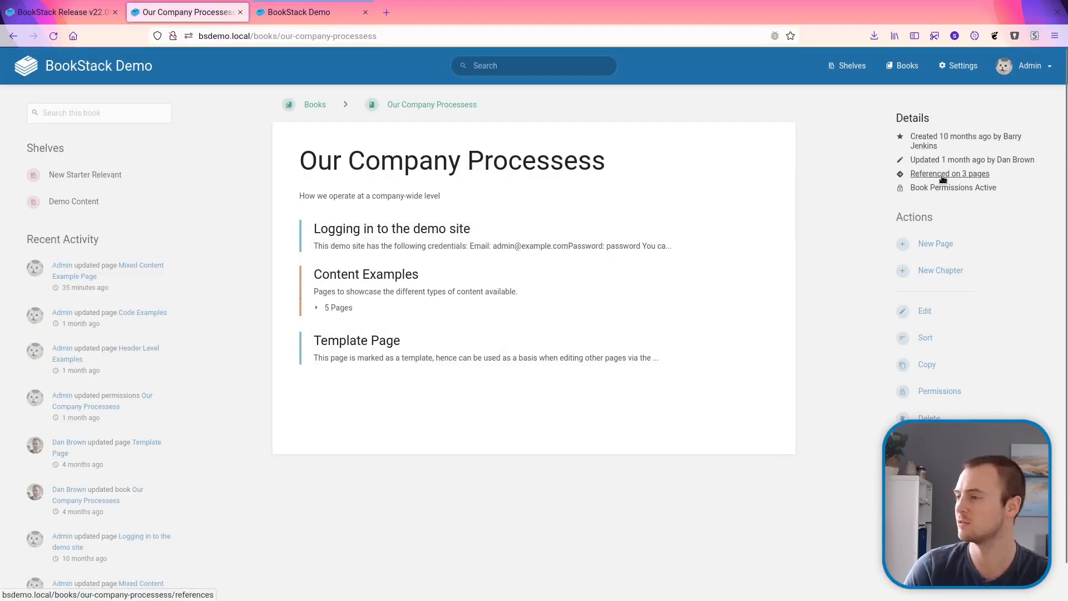
{"action": "mouse_move", "coordinate": [973, 182]}
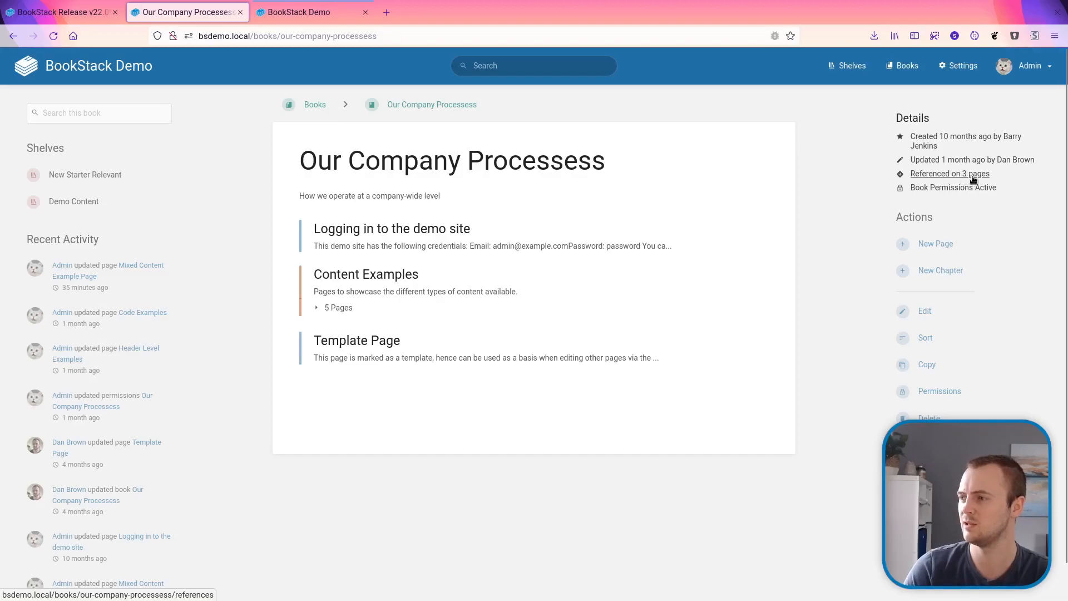
Use 'Referenced on 3 pages' in Details to list pages linking to the book
{"action": "left_click", "coordinate": [950, 172]}
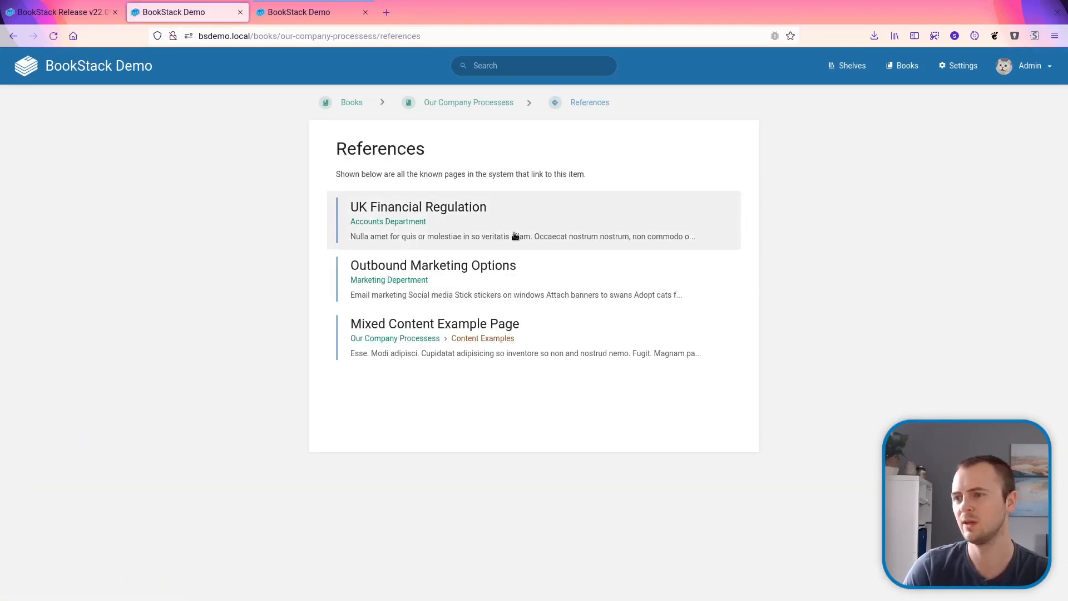
{"action": "mouse_move", "coordinate": [389, 147]}
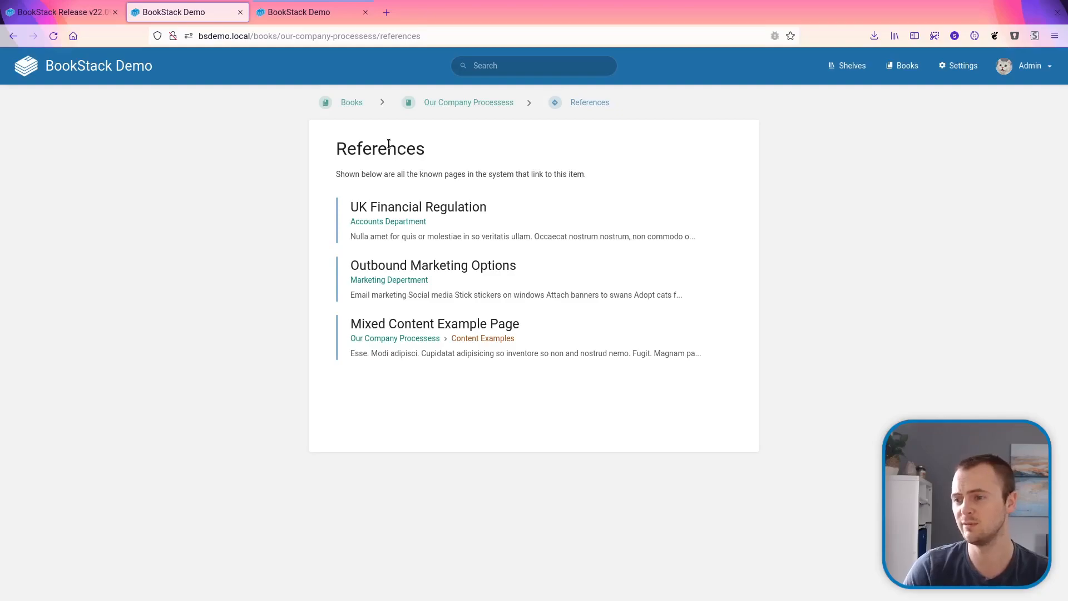
{"action": "mouse_move", "coordinate": [462, 214]}
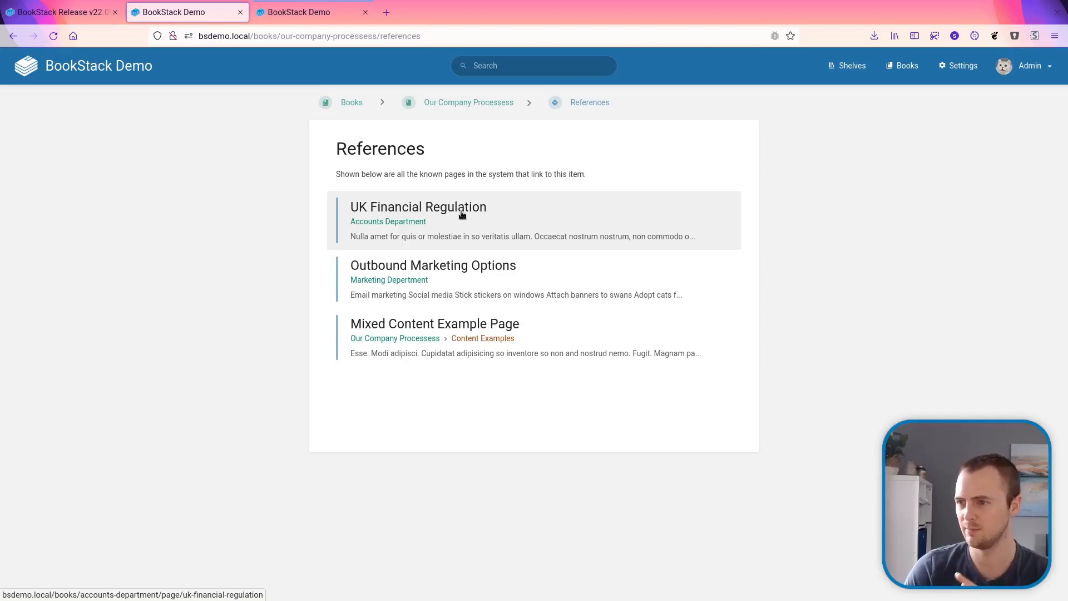
Open Outbound Marketing Options and follow its company processess compliance link back to the book
{"action": "left_click", "coordinate": [432, 265]}
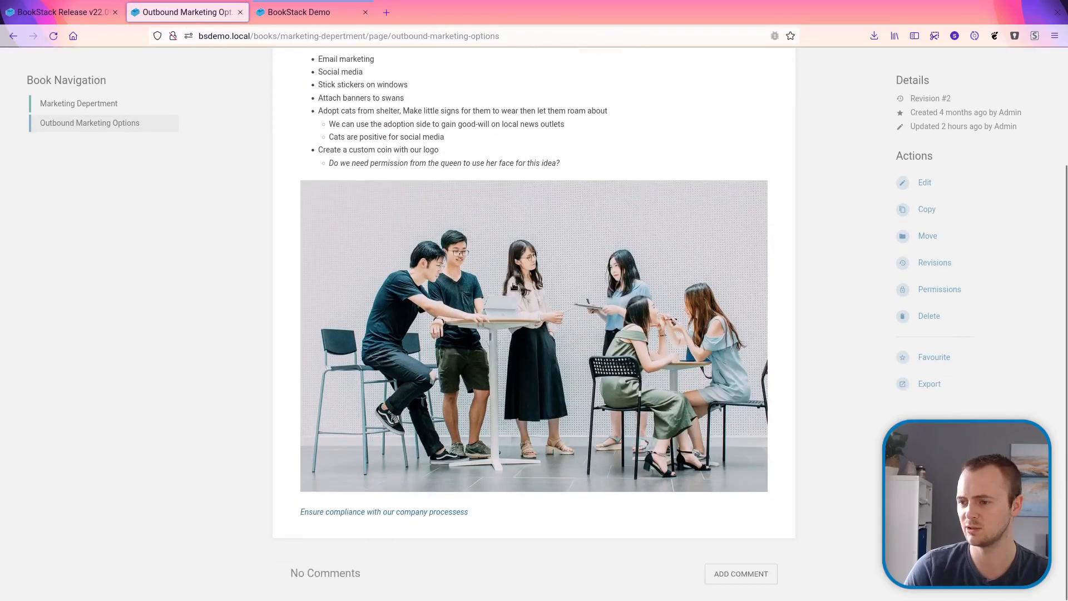
{"action": "mouse_move", "coordinate": [356, 517]}
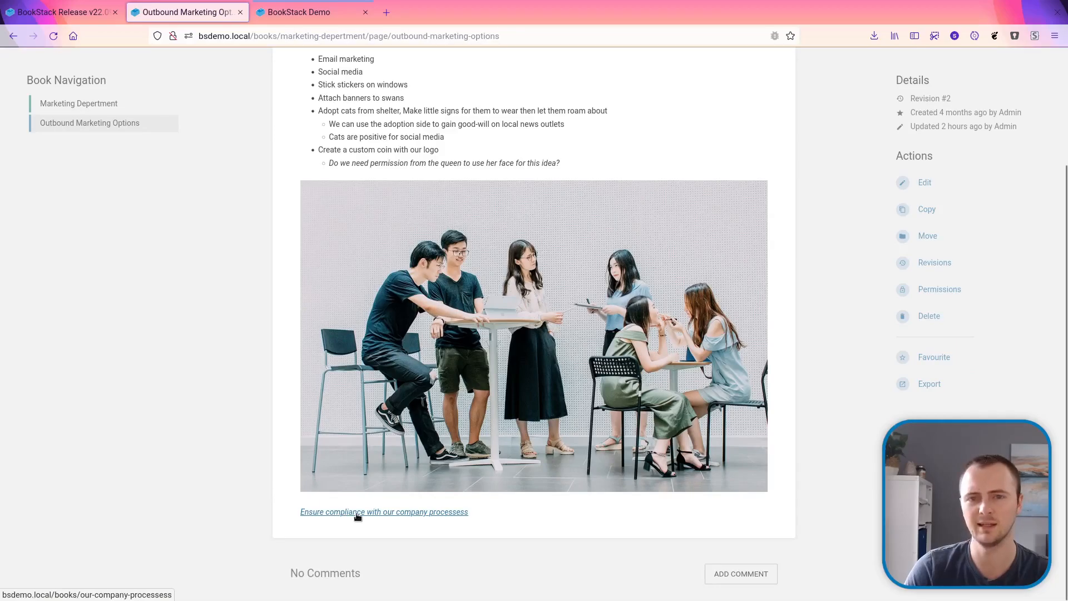
{"action": "left_click", "coordinate": [384, 512]}
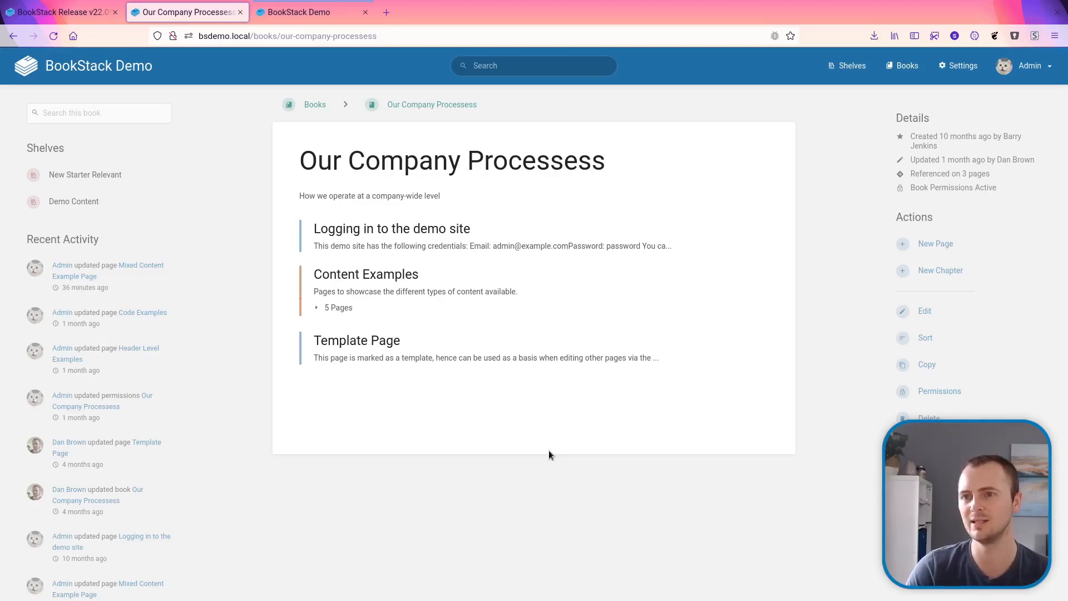
{"action": "mouse_move", "coordinate": [488, 422]}
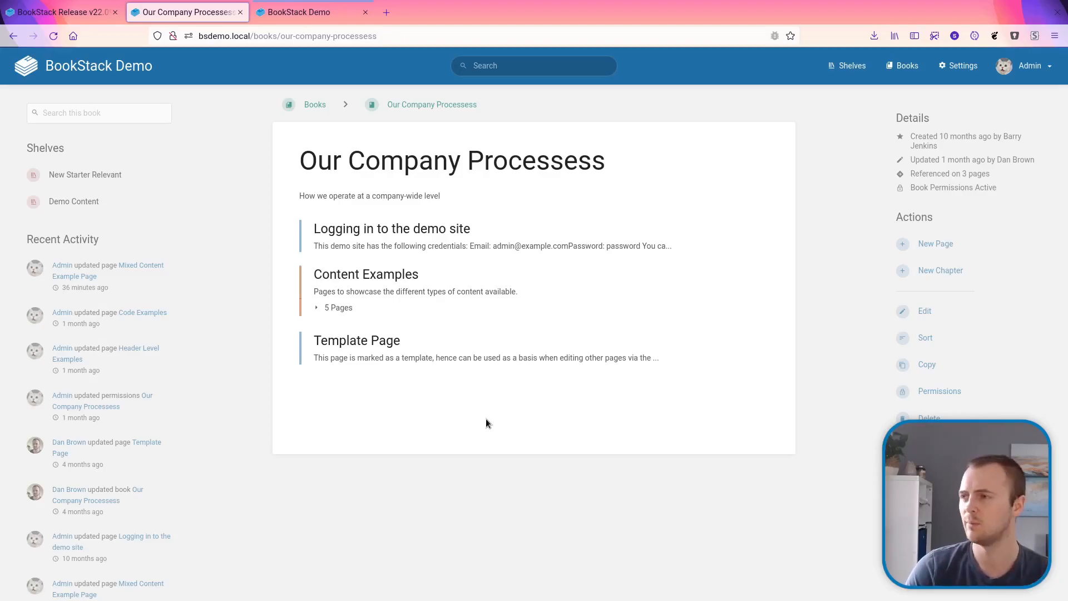
{"action": "mouse_move", "coordinate": [712, 265]}
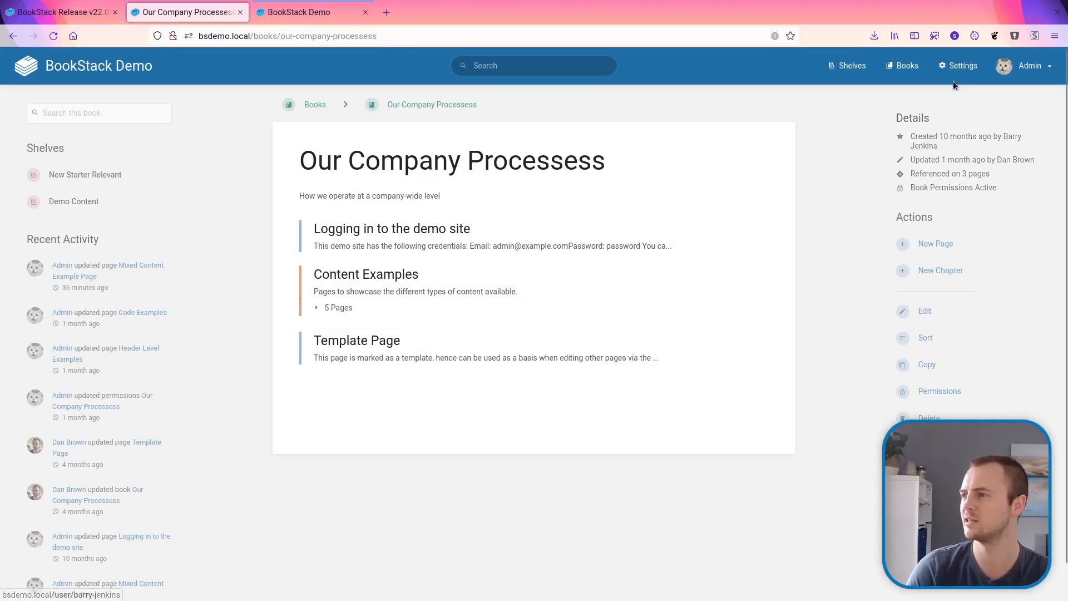
Run Regenerate References from the Maintenance settings to rebuild the reference index
{"action": "left_click", "coordinate": [957, 65]}
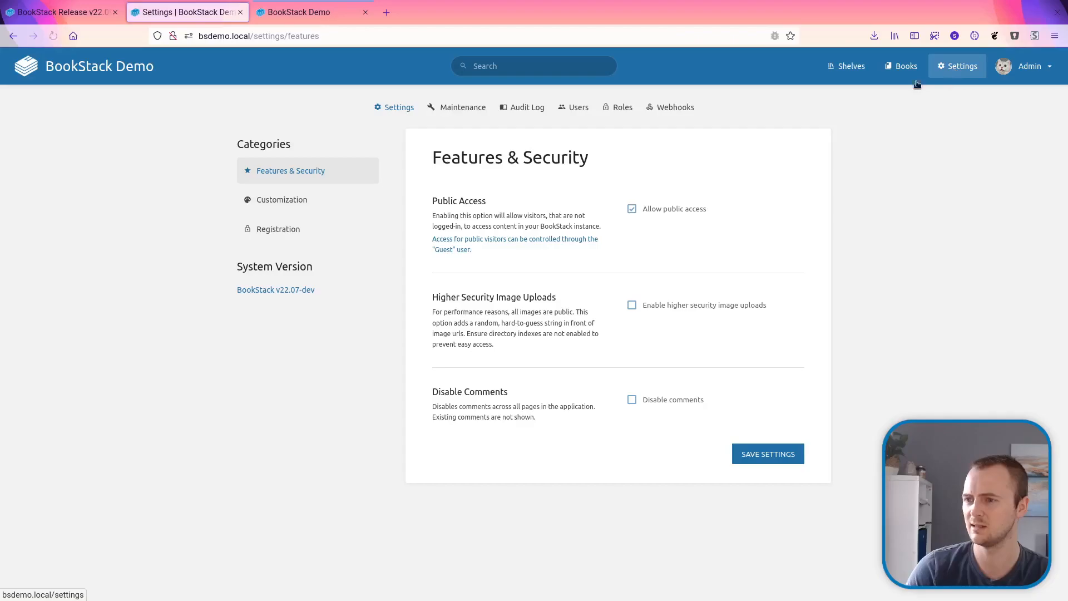
{"action": "left_click", "coordinate": [462, 107]}
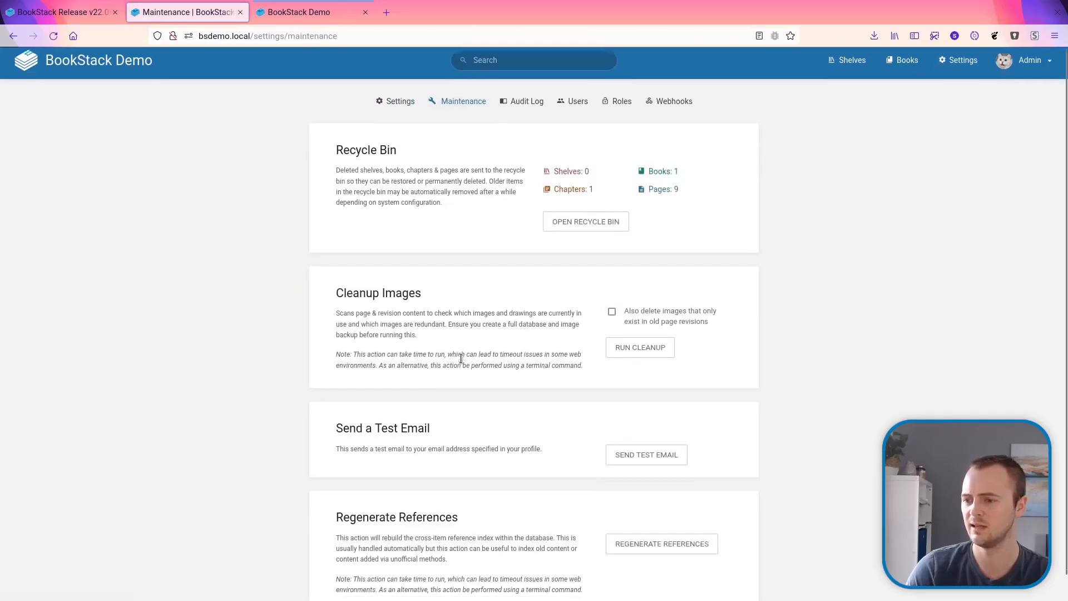
{"action": "scroll", "scroll_direction": "down", "scroll_amount": 3}
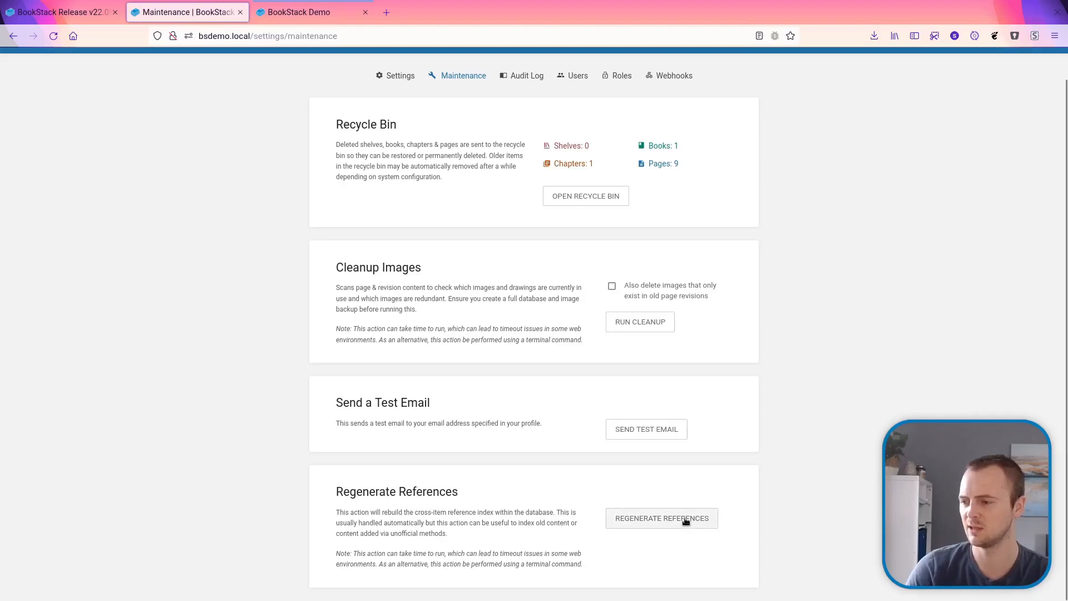
{"action": "left_click", "coordinate": [662, 517]}
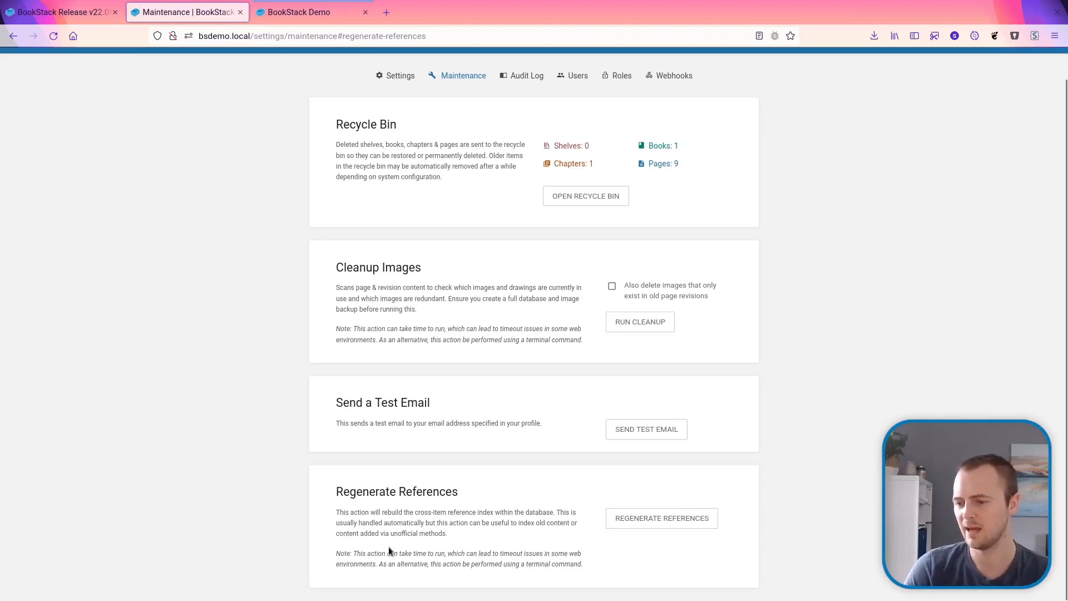
{"action": "mouse_move", "coordinate": [467, 565]}
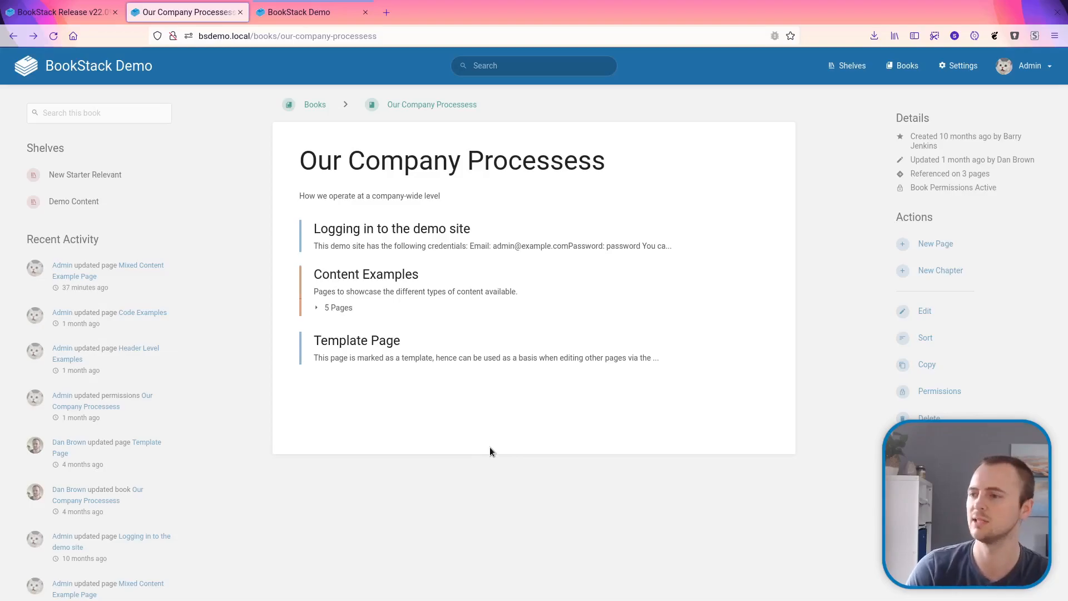
{"action": "mouse_move", "coordinate": [692, 338]}
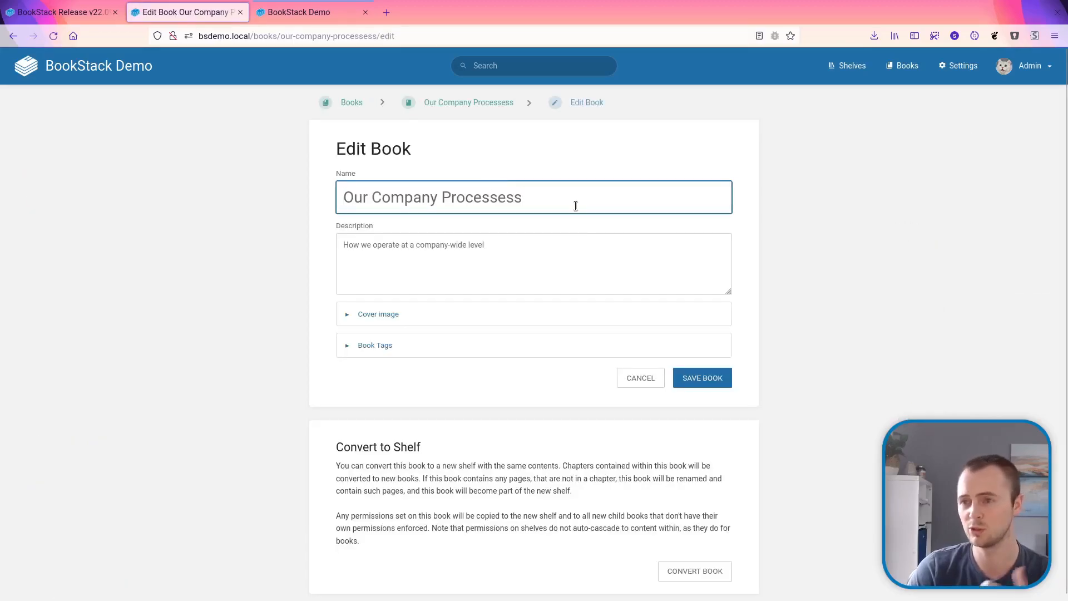
Replace 'Processess' with 'Procedures' in the book name and save the book
{"action": "key", "text": "Backspace"}
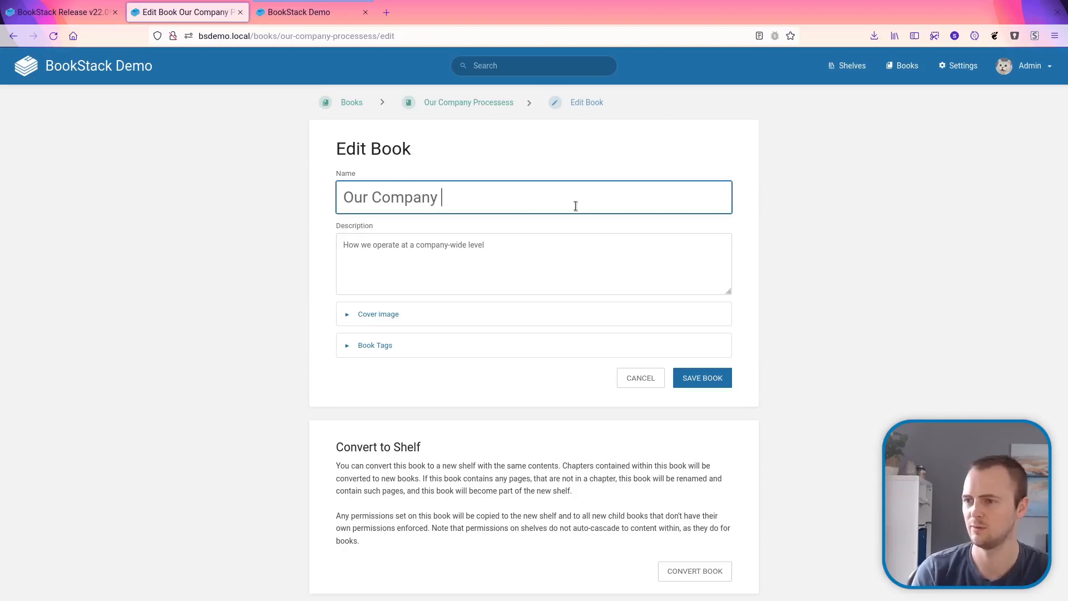
{"action": "left_click", "coordinate": [702, 378]}
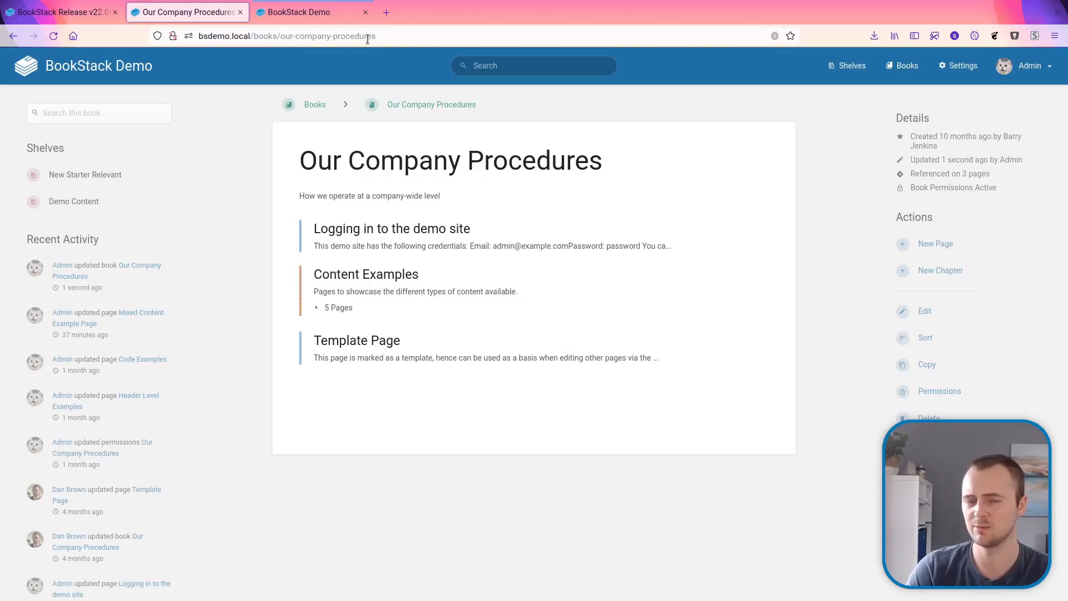
{"action": "mouse_move", "coordinate": [387, 37]}
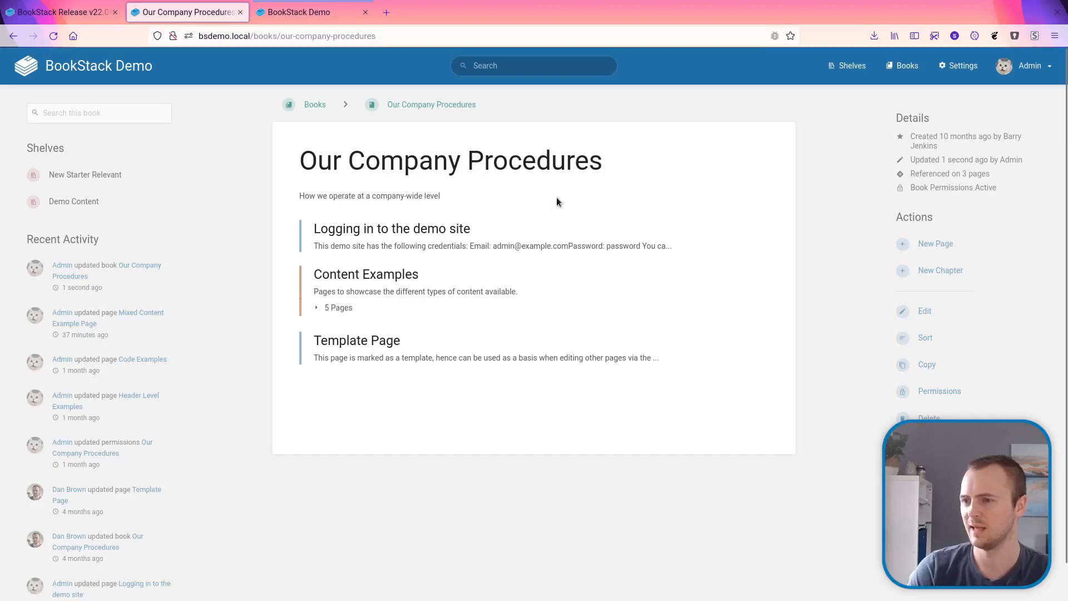
From the renamed book's references list, open the Outbound Marketing Options page
{"action": "left_click", "coordinate": [950, 174]}
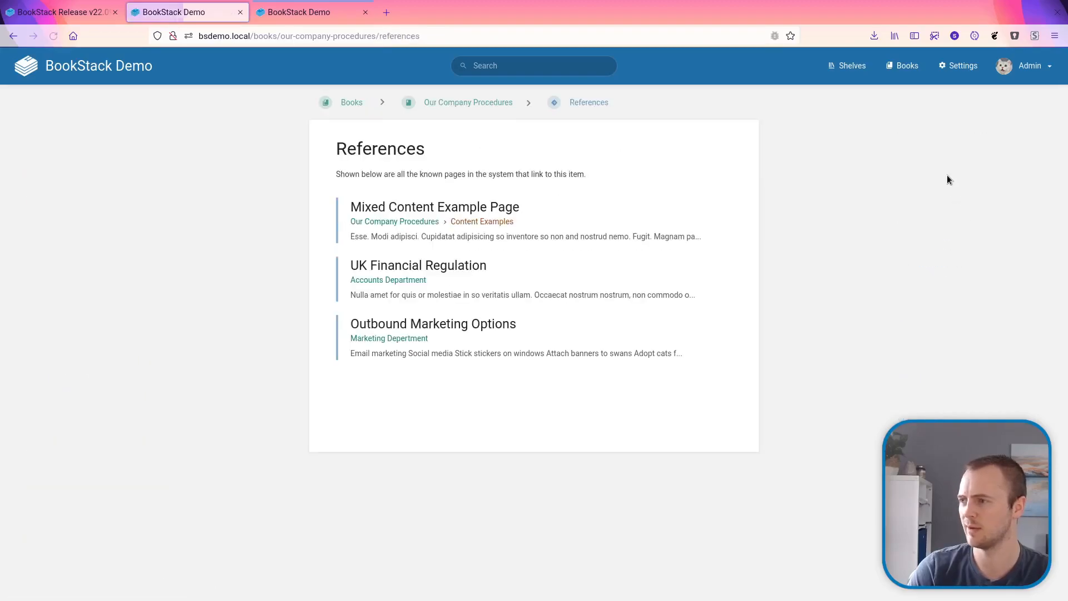
{"action": "mouse_move", "coordinate": [506, 324]}
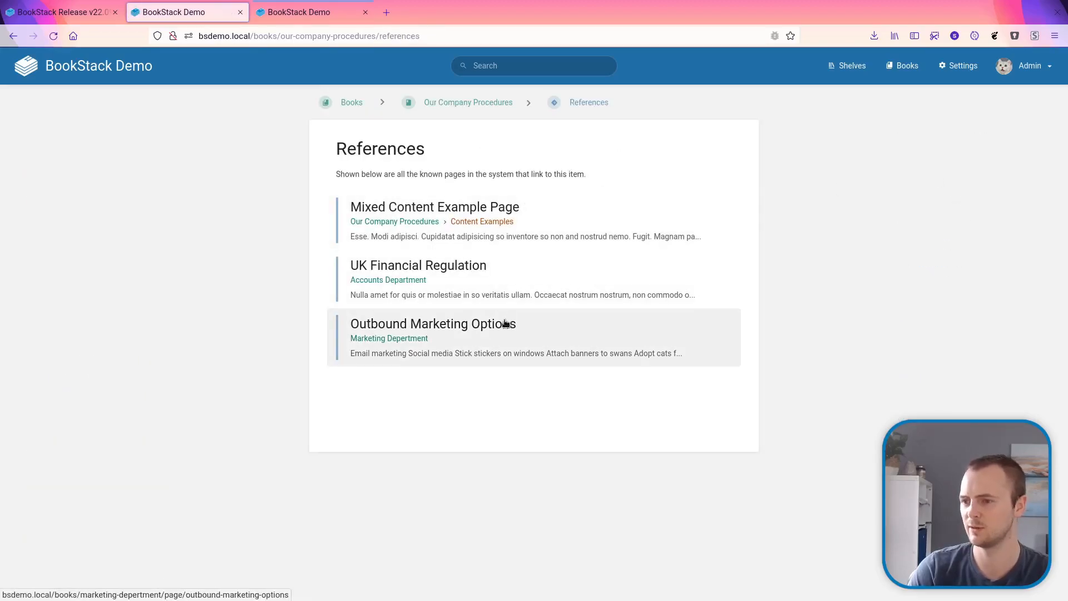
{"action": "left_click", "coordinate": [427, 323]}
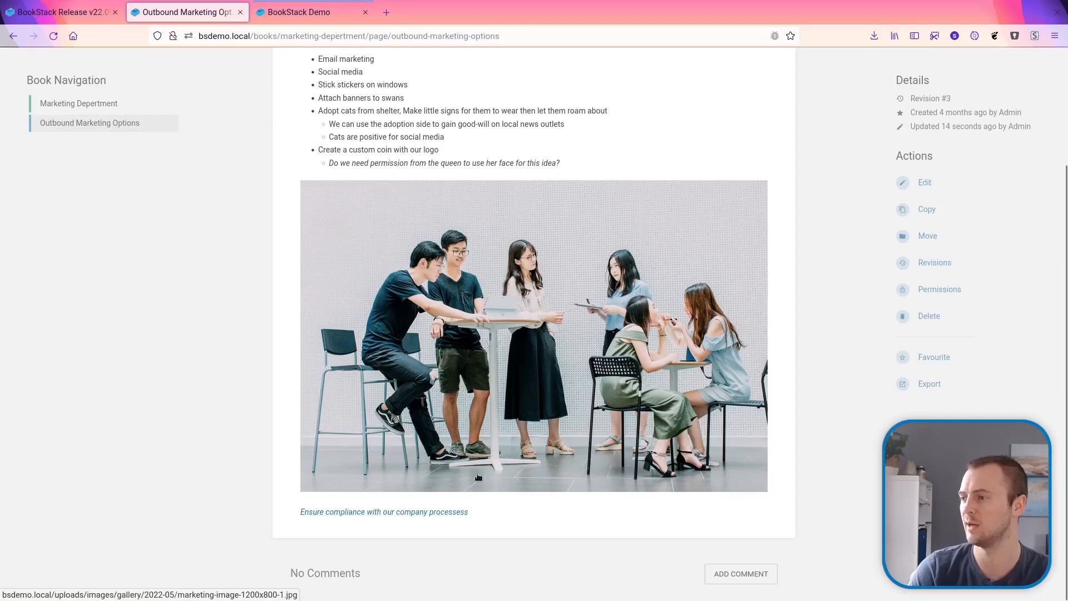
{"action": "mouse_move", "coordinate": [954, 265]}
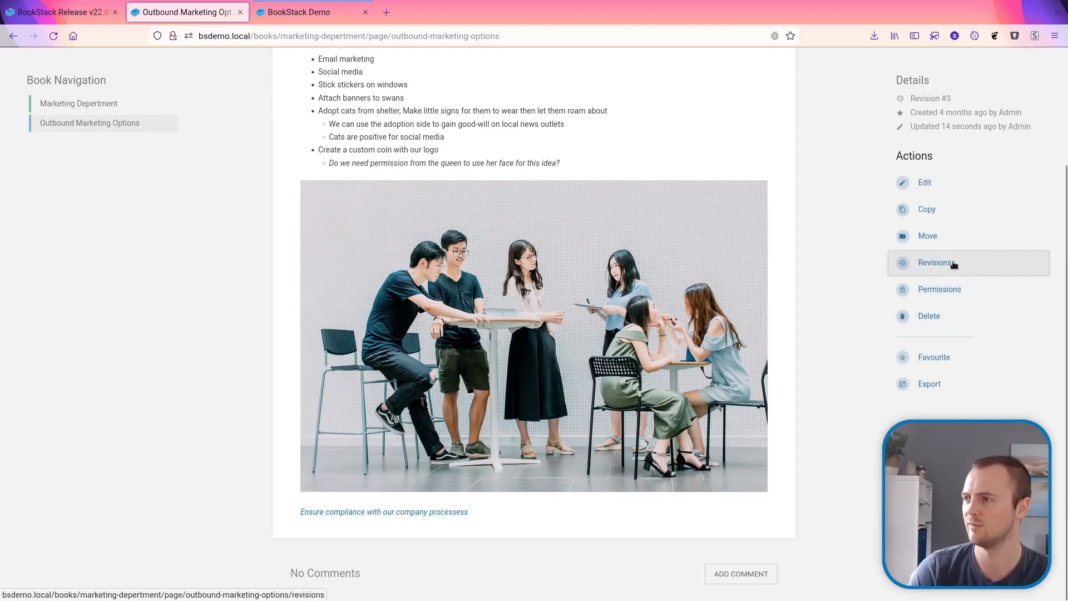
View the page's revisions showing the 'System auto-update of internal links' entry
{"action": "left_click", "coordinate": [934, 263]}
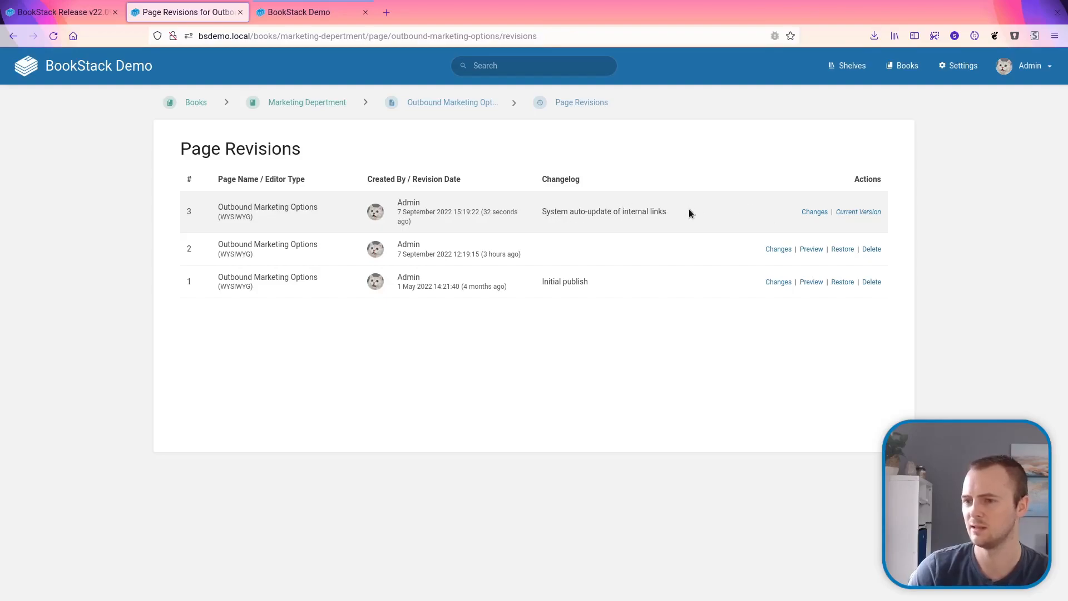
{"action": "mouse_move", "coordinate": [685, 212]}
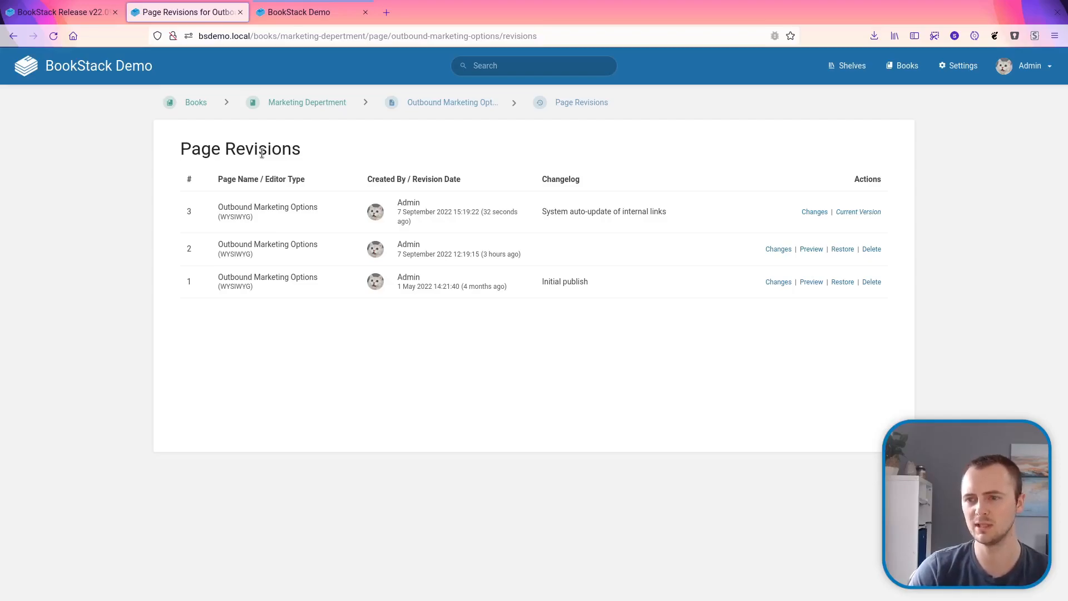
{"action": "left_click", "coordinate": [56, 13]}
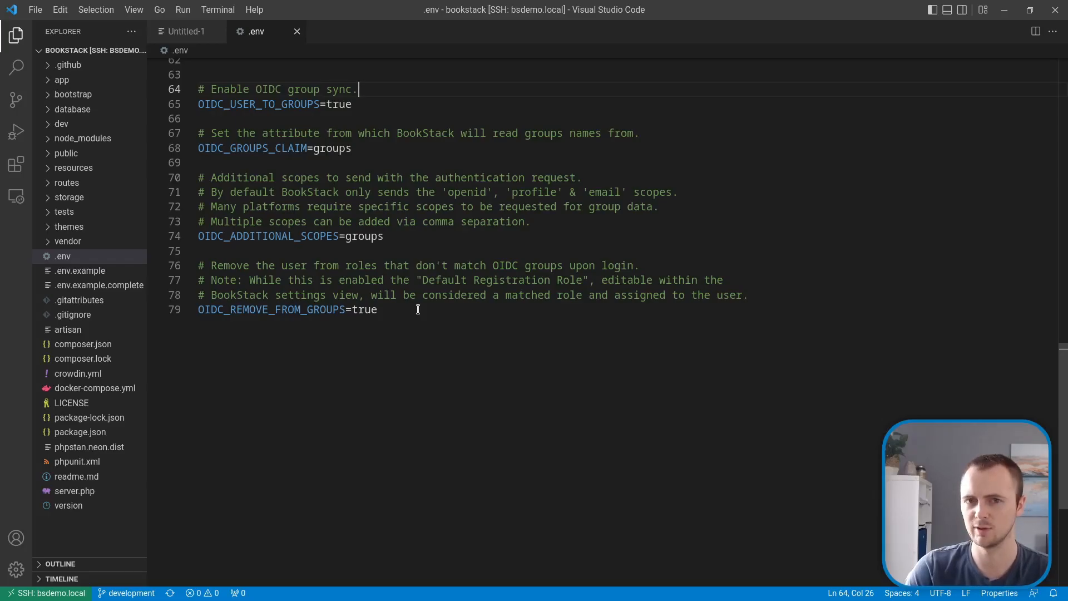
Highlight OIDC_USER_TO_GROUPS, OIDC_GROUPS_CLAIM and the related OIDC group options in .env
{"action": "left_click_drag", "start_coordinate": [359, 89], "coordinate": [198, 105]}
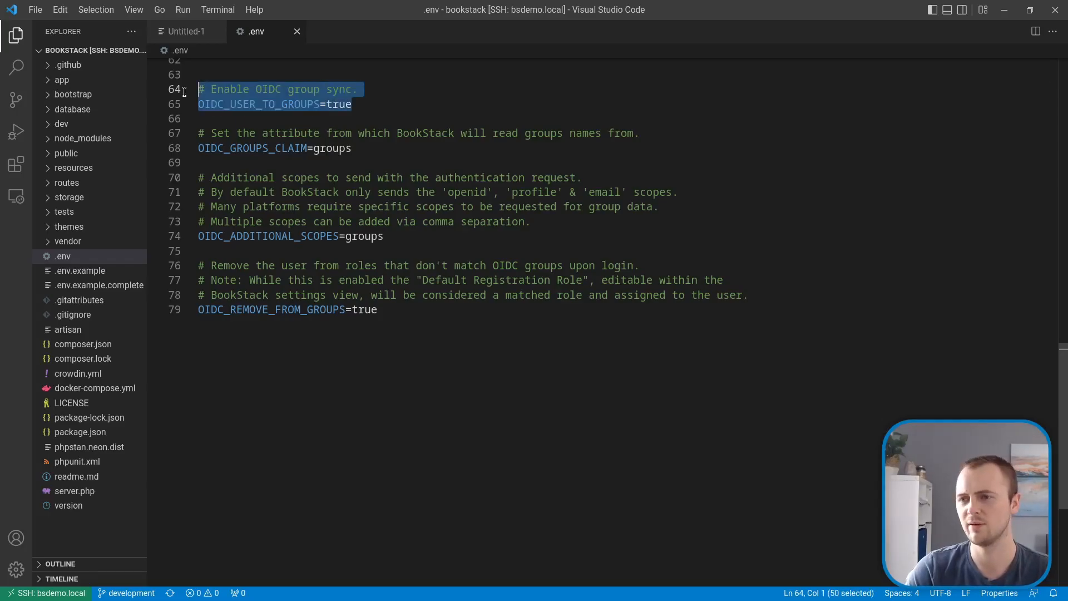
{"action": "mouse_move", "coordinate": [371, 153]}
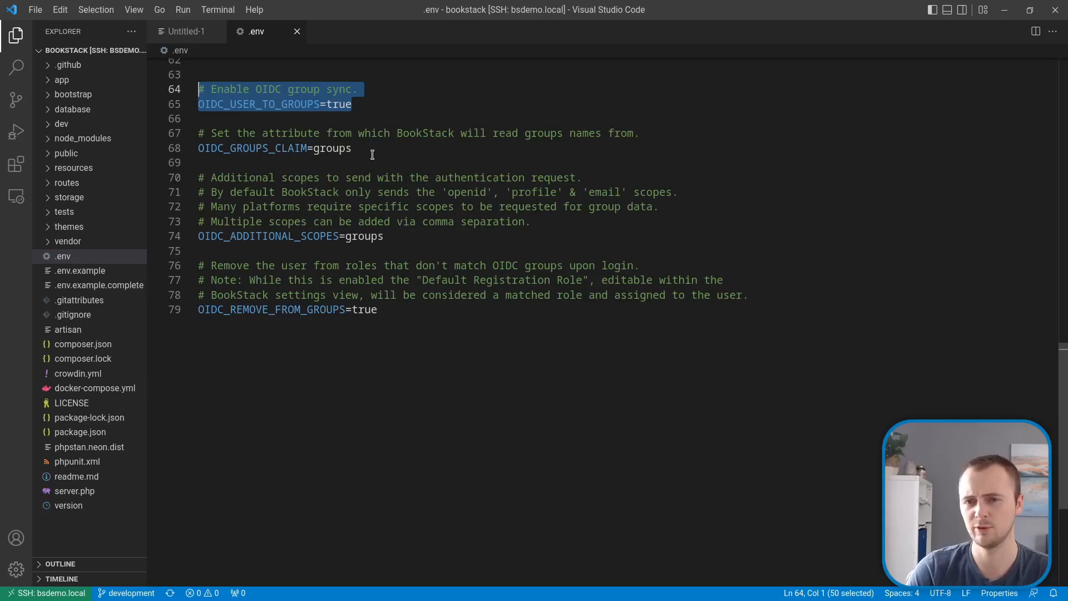
{"action": "double_click", "coordinate": [250, 148]}
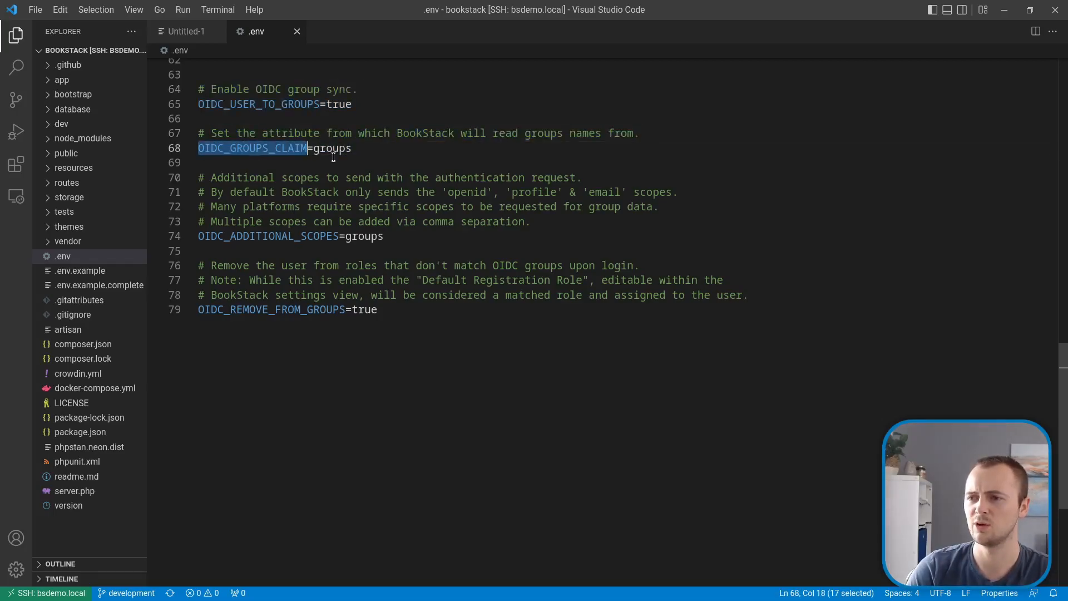
{"action": "left_click", "coordinate": [385, 148]}
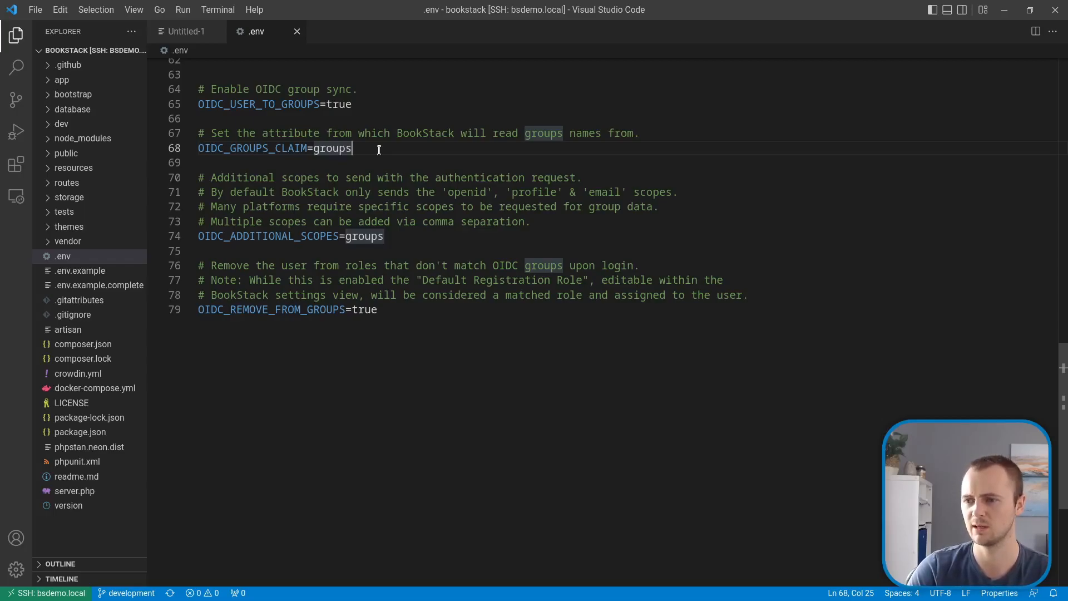
{"action": "left_click", "coordinate": [277, 236]}
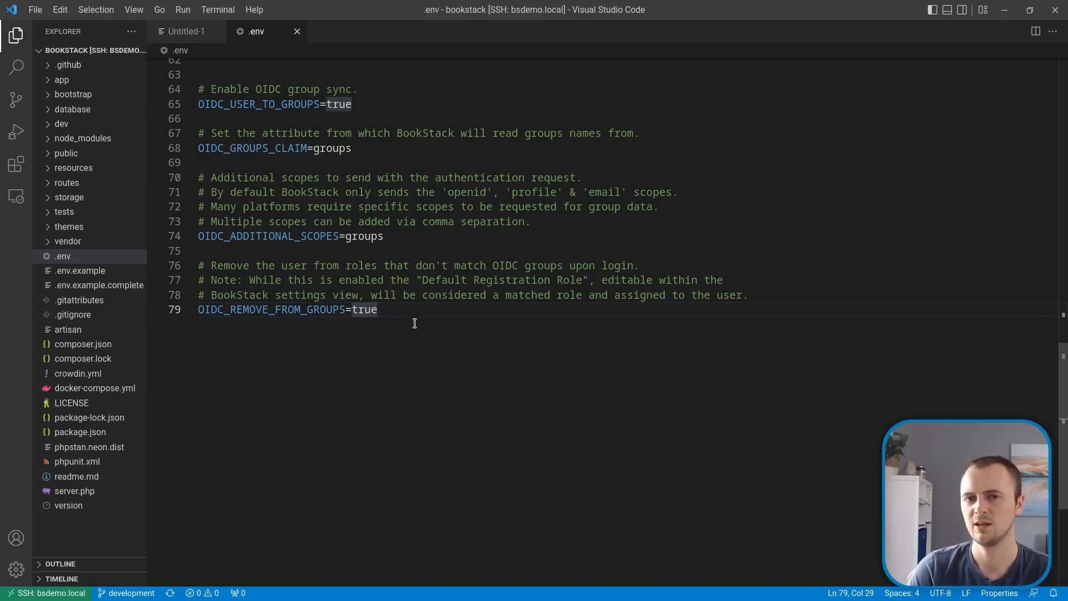
{"action": "mouse_move", "coordinate": [416, 327]}
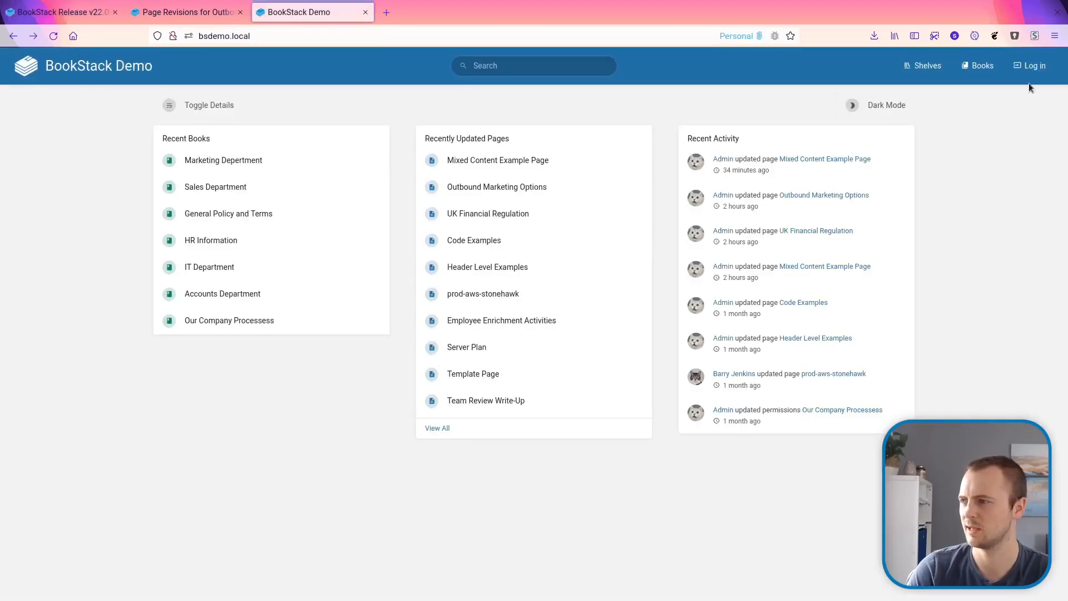
Log in to BookStack using 'Login with Okta via OIDC'
{"action": "left_click", "coordinate": [1029, 66]}
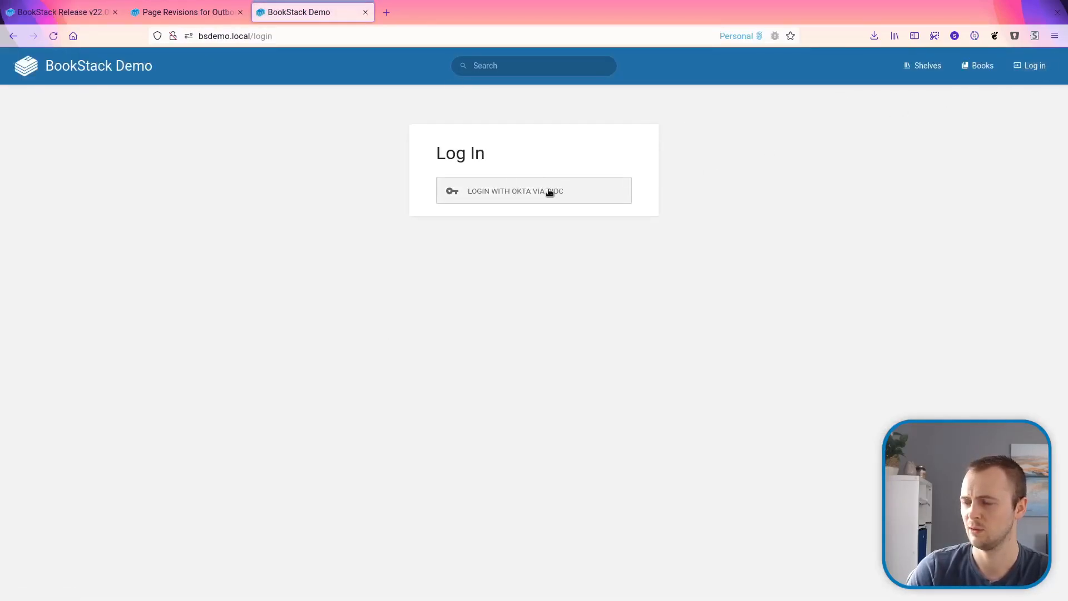
{"action": "left_click", "coordinate": [534, 192]}
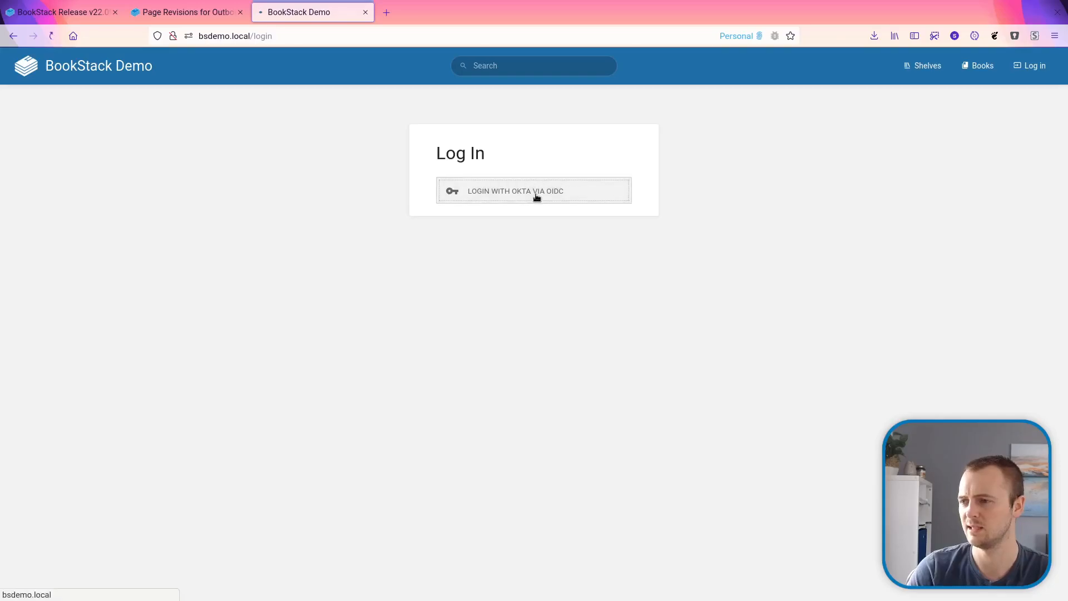
{"action": "left_click", "coordinate": [534, 192]}
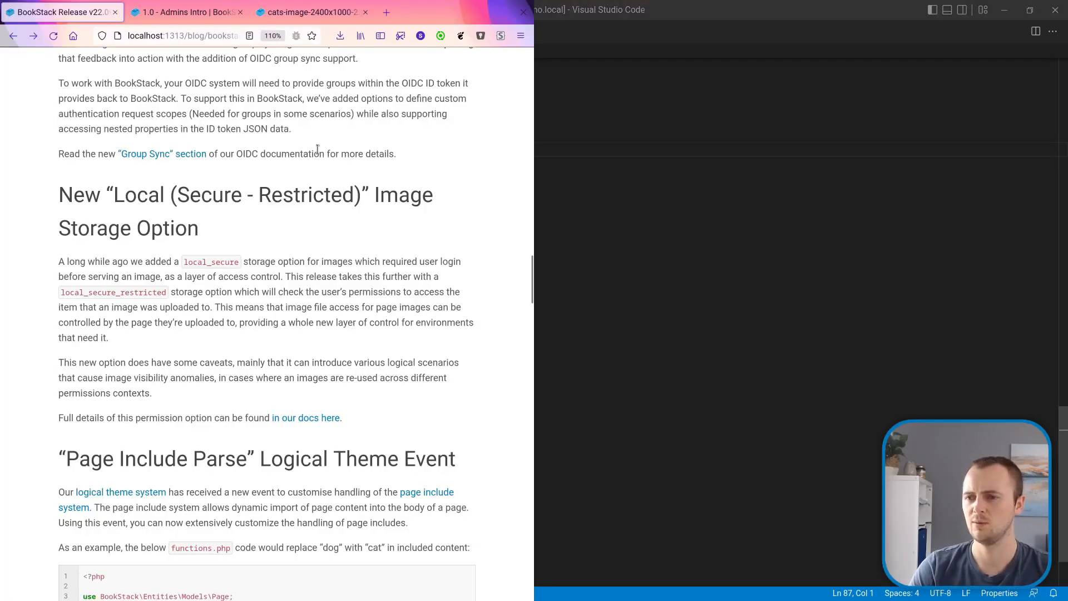
Switch to the '1.0 - Admins Intro' tab showing the cat image
{"action": "left_click", "coordinate": [190, 11]}
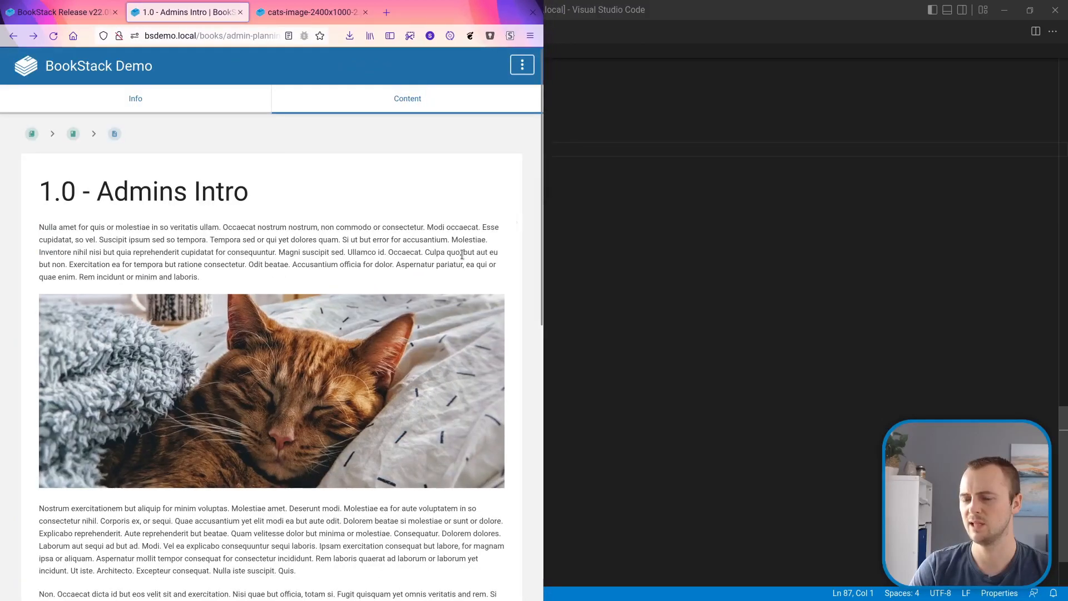
{"action": "mouse_move", "coordinate": [318, 353]}
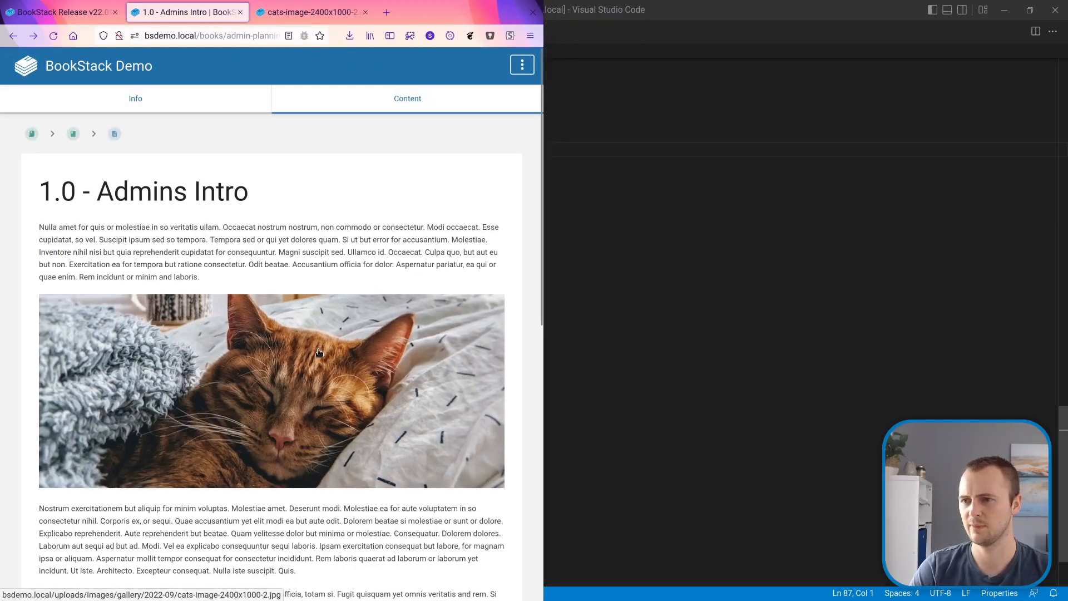
Open the cat image from the Admins Intro page in its own browser tab
{"action": "right_click", "coordinate": [318, 353]}
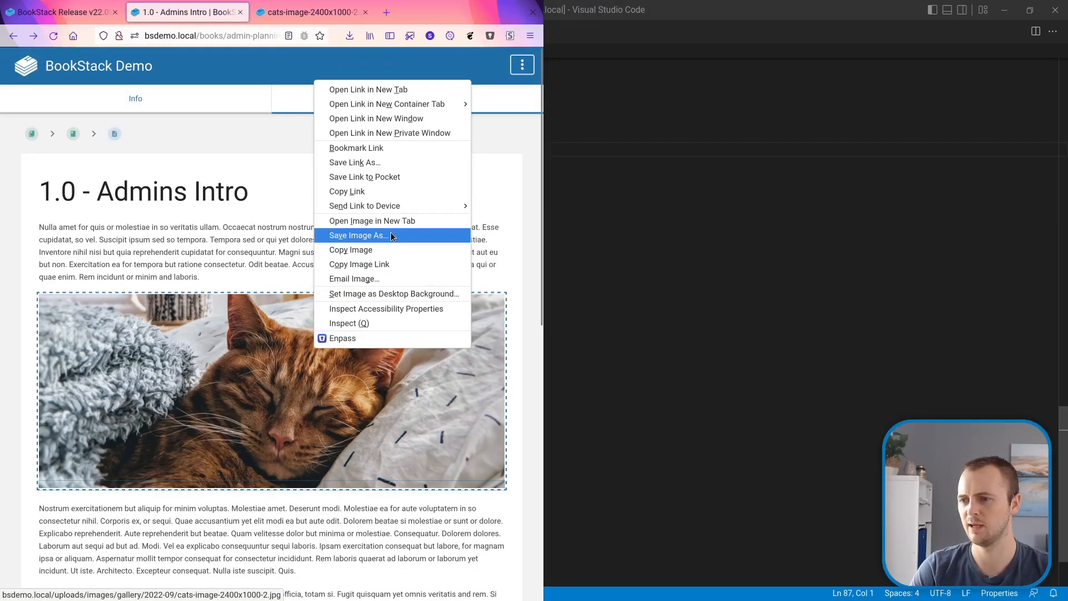
{"action": "left_click", "coordinate": [371, 220]}
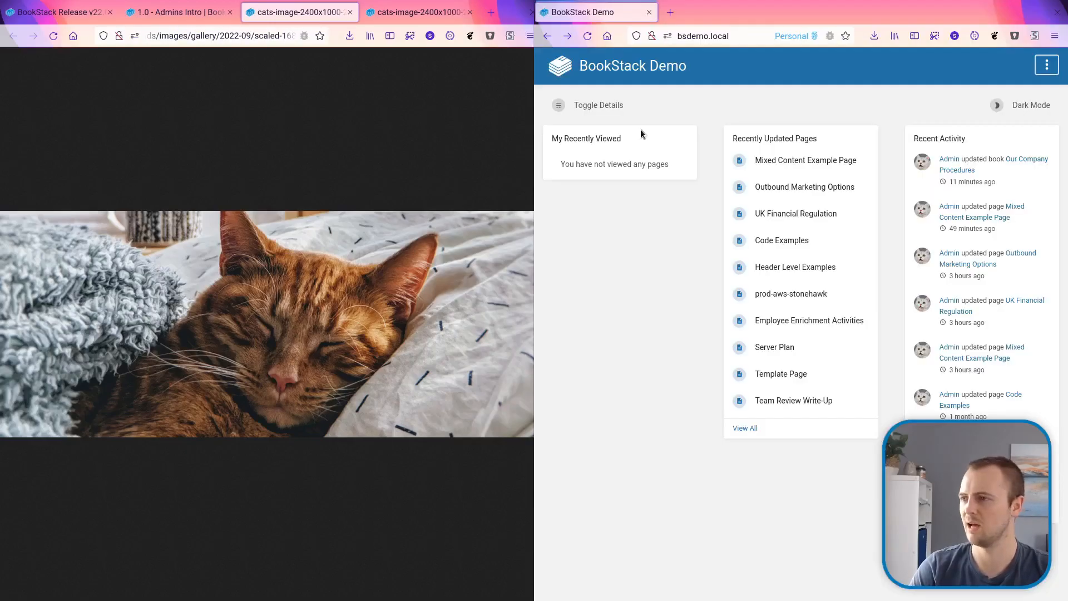
Switch to a second browser window on BookStack to test the restricted image URL
{"action": "left_click", "coordinate": [723, 35]}
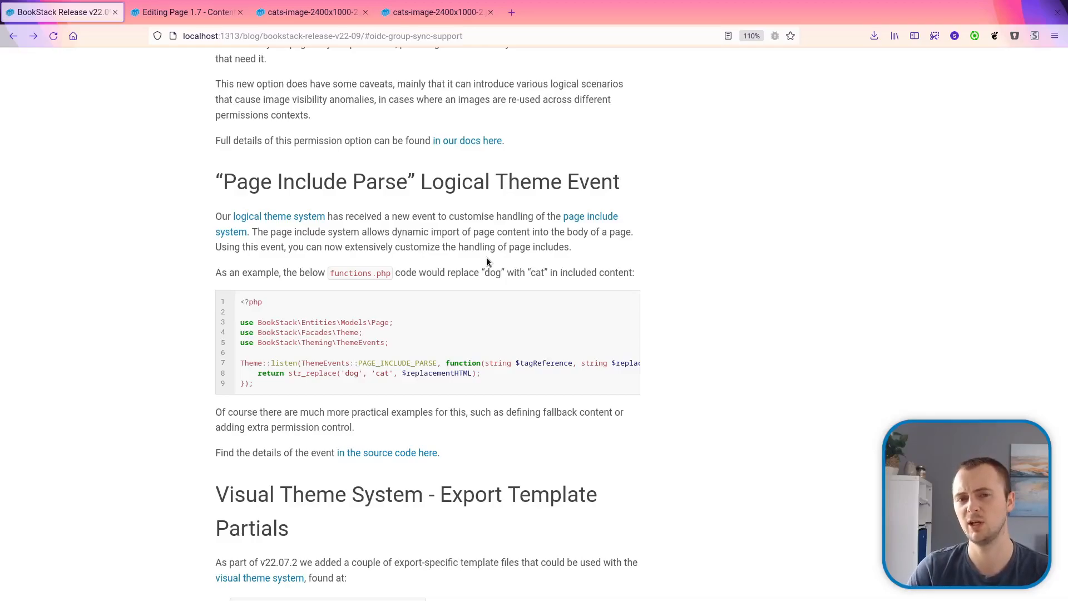
Select the {{@6#...}} include tag in the '1.7 - Content includes' page editor
{"action": "left_click", "coordinate": [187, 12]}
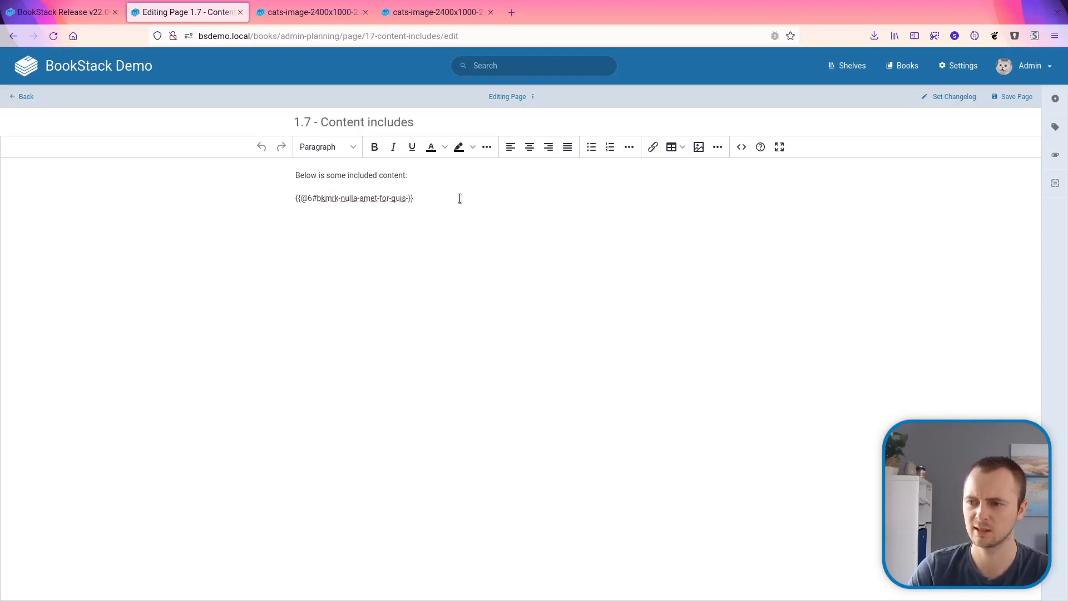
{"action": "double_click", "coordinate": [354, 198]}
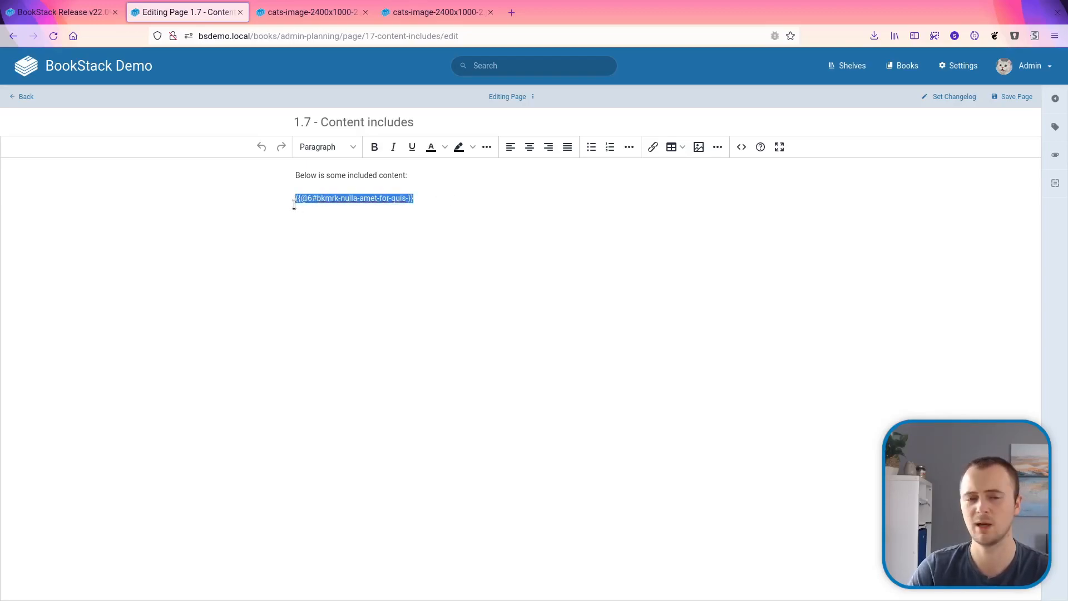
{"action": "left_click", "coordinate": [420, 198]}
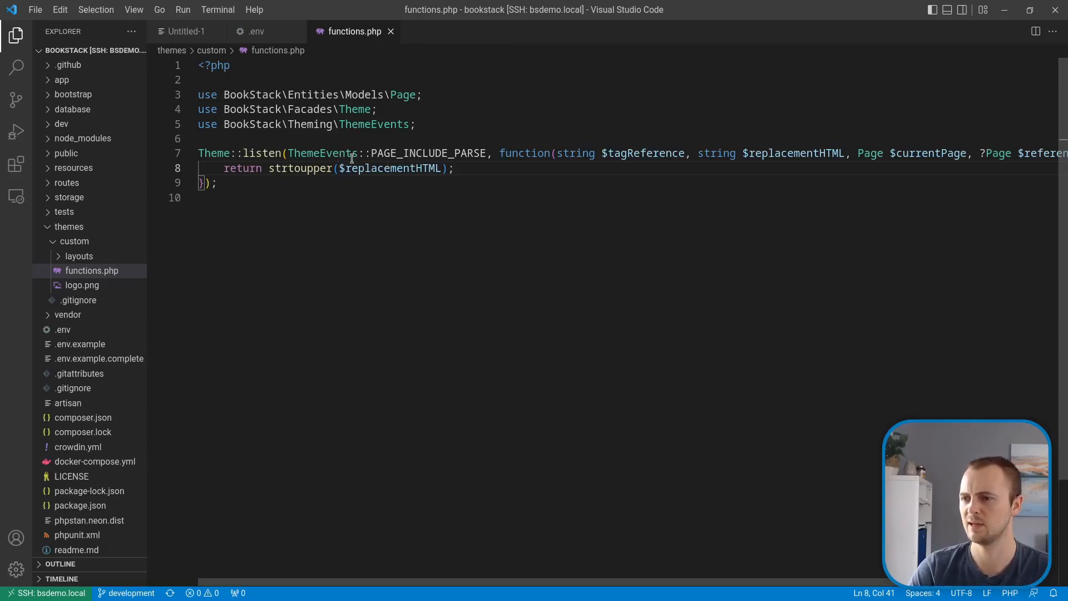
Highlight the PAGE_INCLUDE_PARSE listener and its strtoupper call in themes/custom/functions.php
{"action": "double_click", "coordinate": [428, 153]}
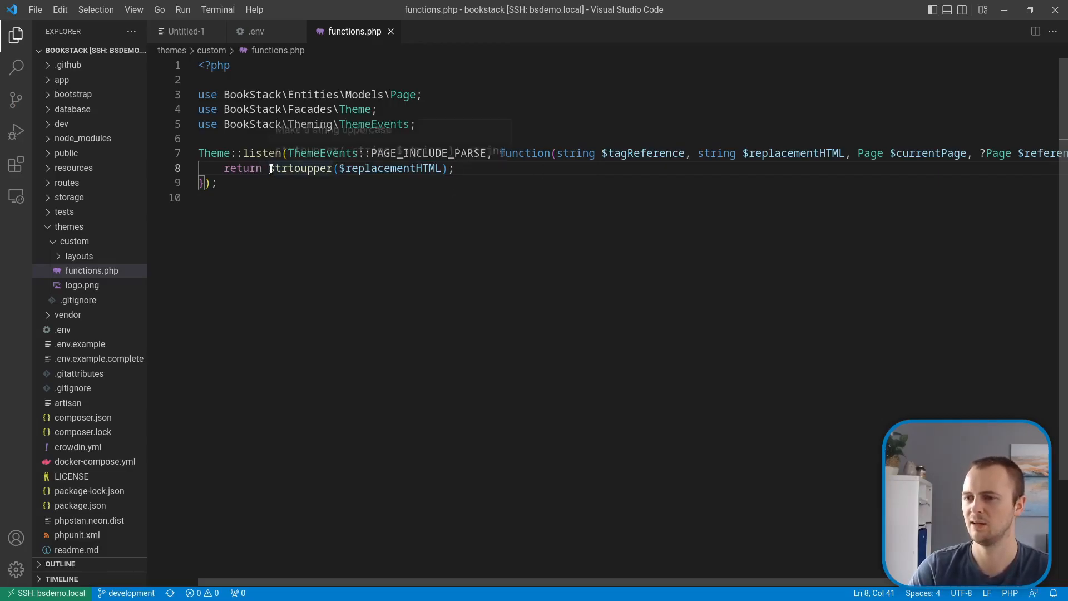
{"action": "double_click", "coordinate": [296, 169]}
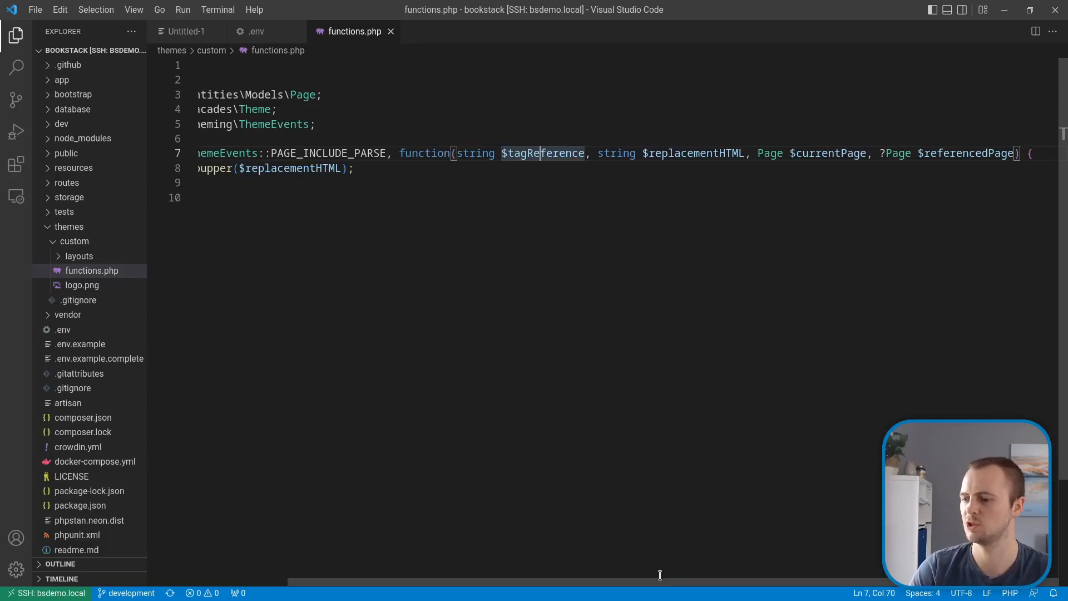
{"action": "scroll", "scroll_direction": "left", "scroll_amount": 3}
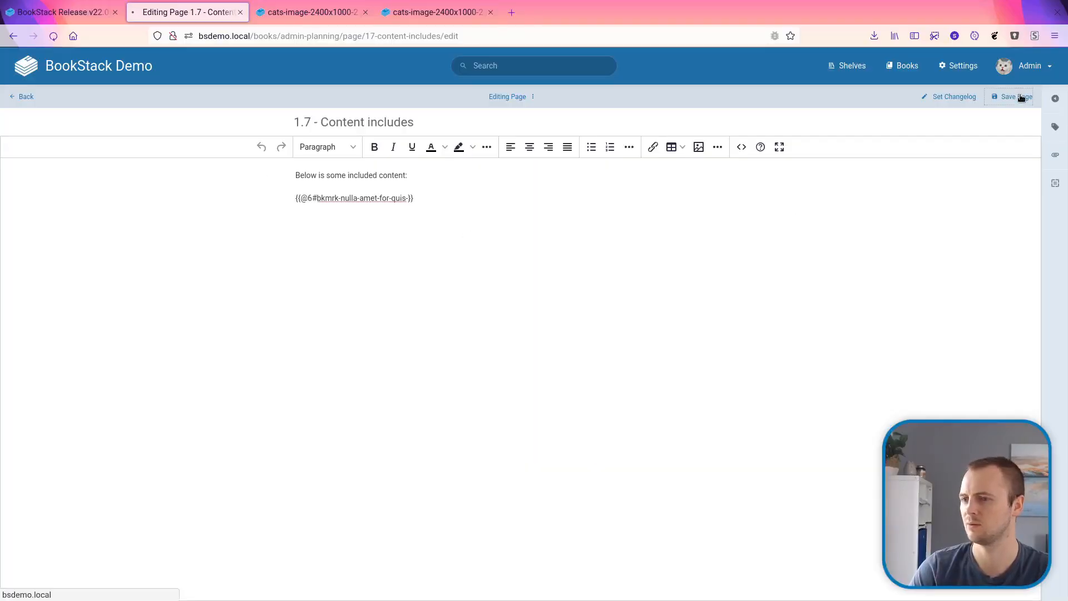
Save the '1.7 - Content includes' page
{"action": "left_click", "coordinate": [1012, 96]}
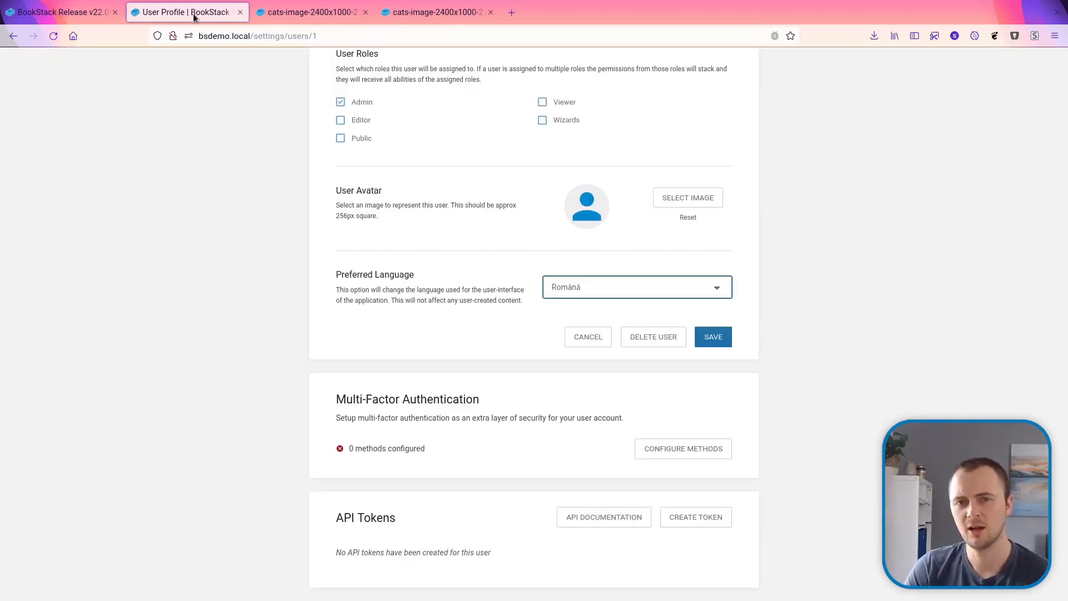
{"action": "mouse_move", "coordinate": [245, 126]}
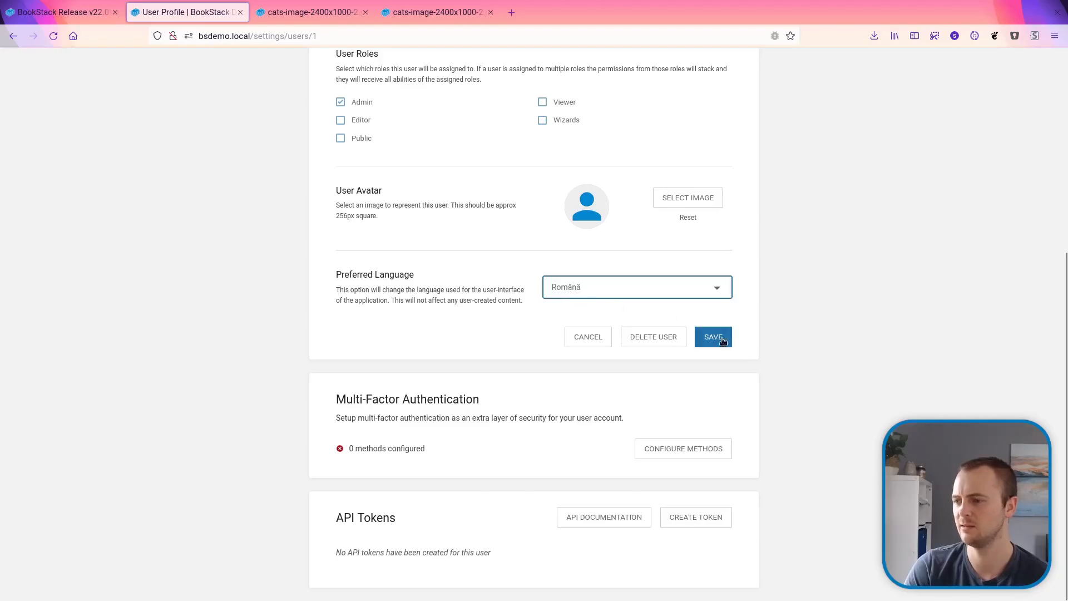
Save the Română preference so the interface shows in Romanian, then return to the v22.09 release post
{"action": "left_click", "coordinate": [713, 336]}
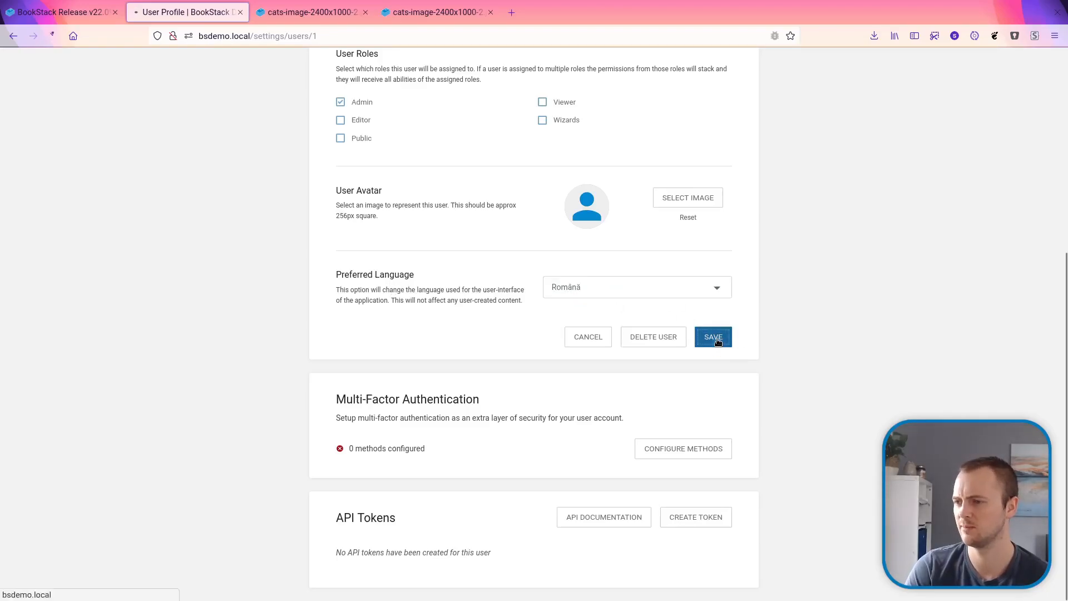
{"action": "left_click", "coordinate": [713, 336]}
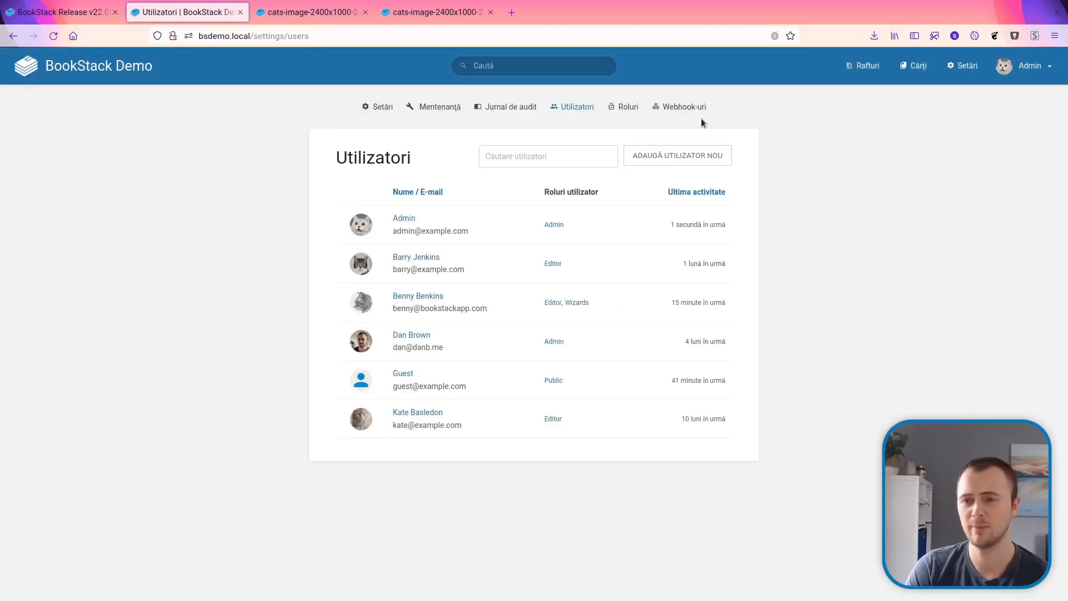
{"action": "left_click", "coordinate": [55, 12]}
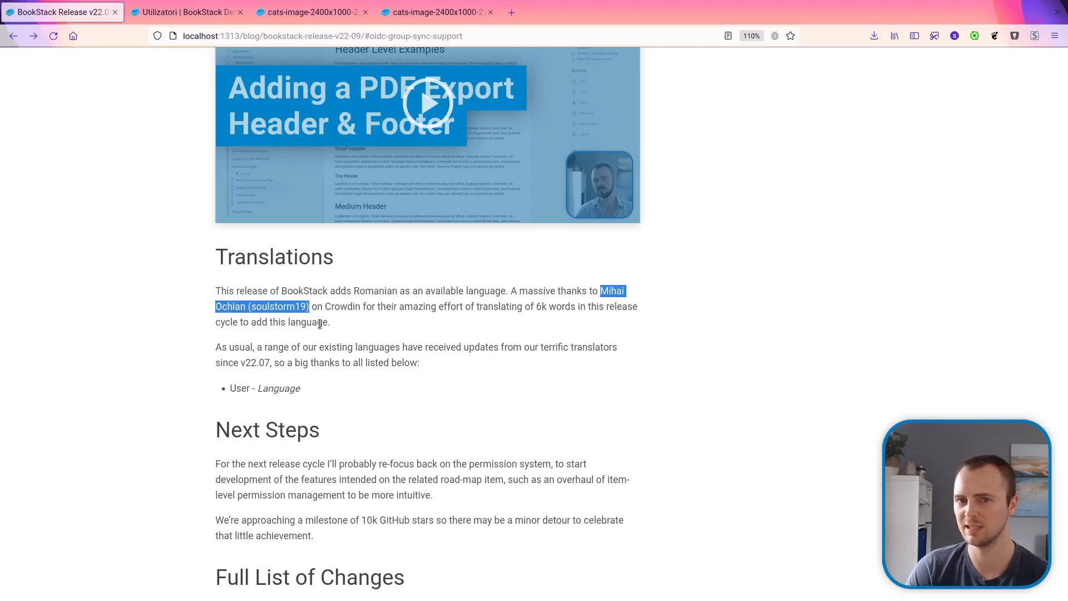
{"action": "scroll", "scroll_direction": "up", "scroll_amount": 3}
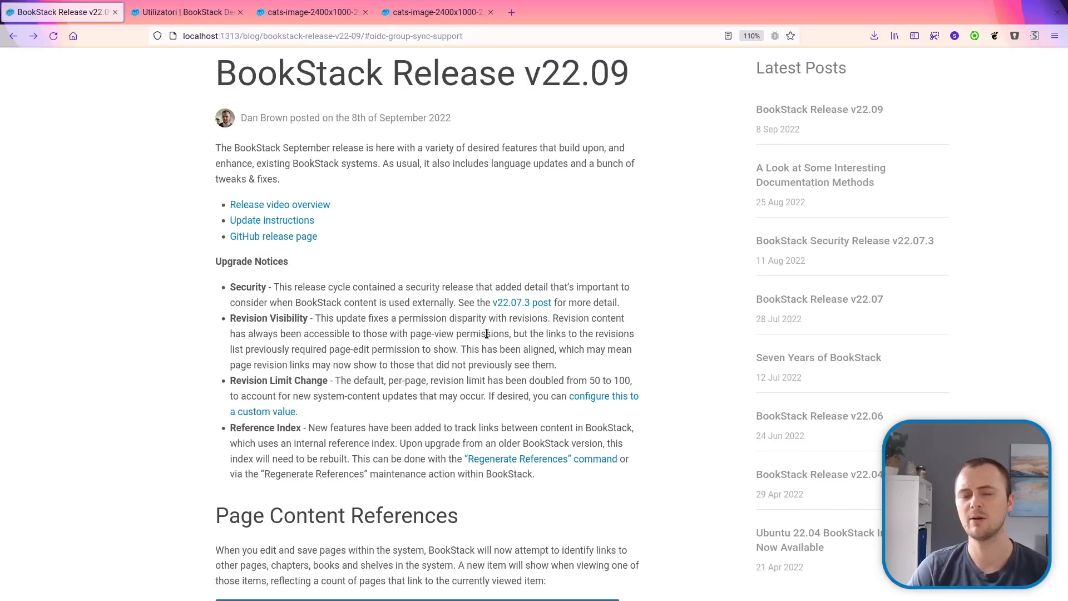